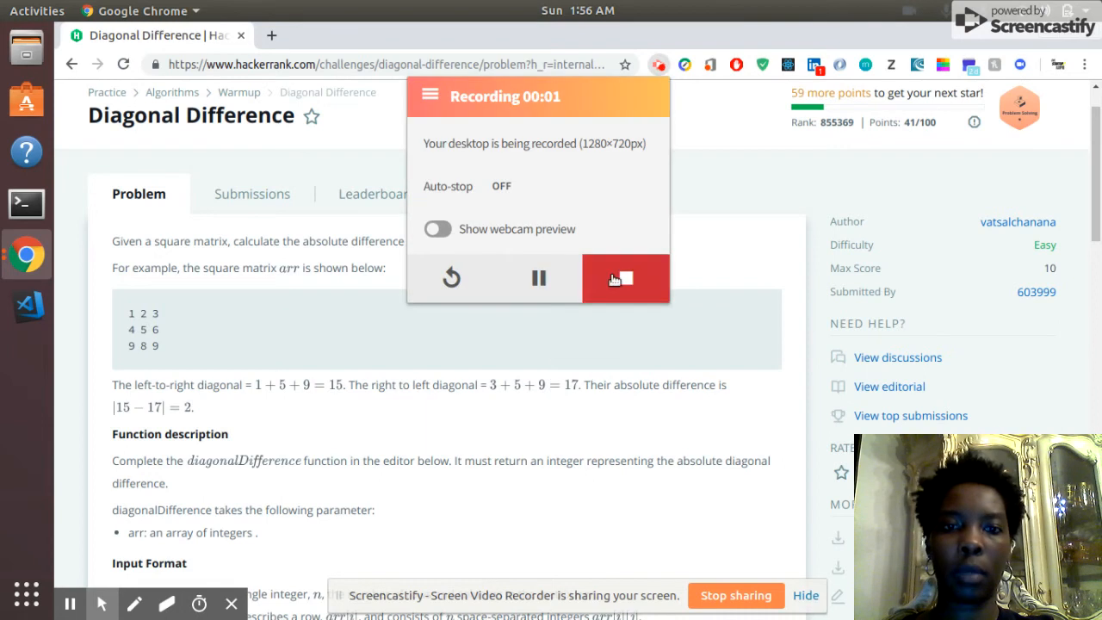
- Scroll past the sample input, output and explanation to the empty diagonalDifference function
{"action": "left_click", "coordinate": [436, 229]}
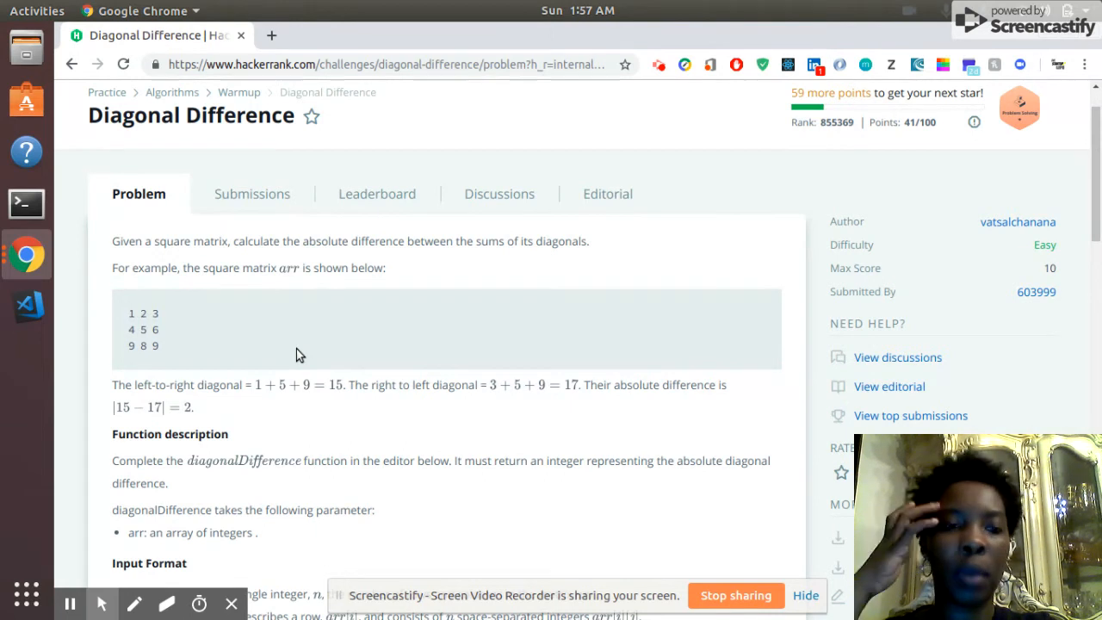
{"action": "mouse_move", "coordinate": [301, 385]}
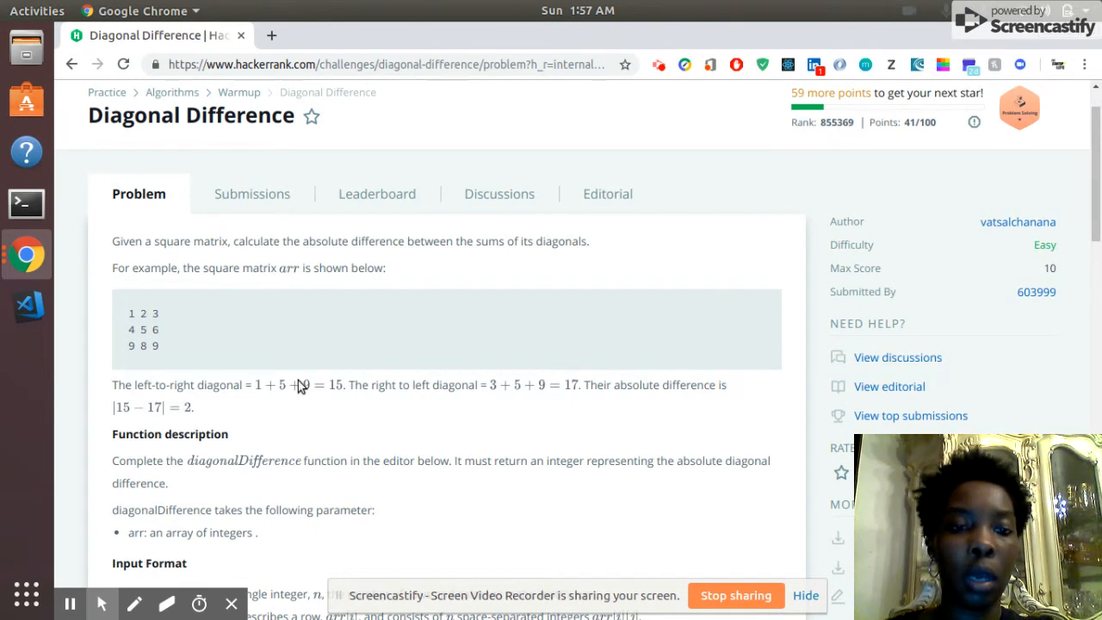
{"action": "scroll", "scroll_direction": "down", "scroll_amount": 3}
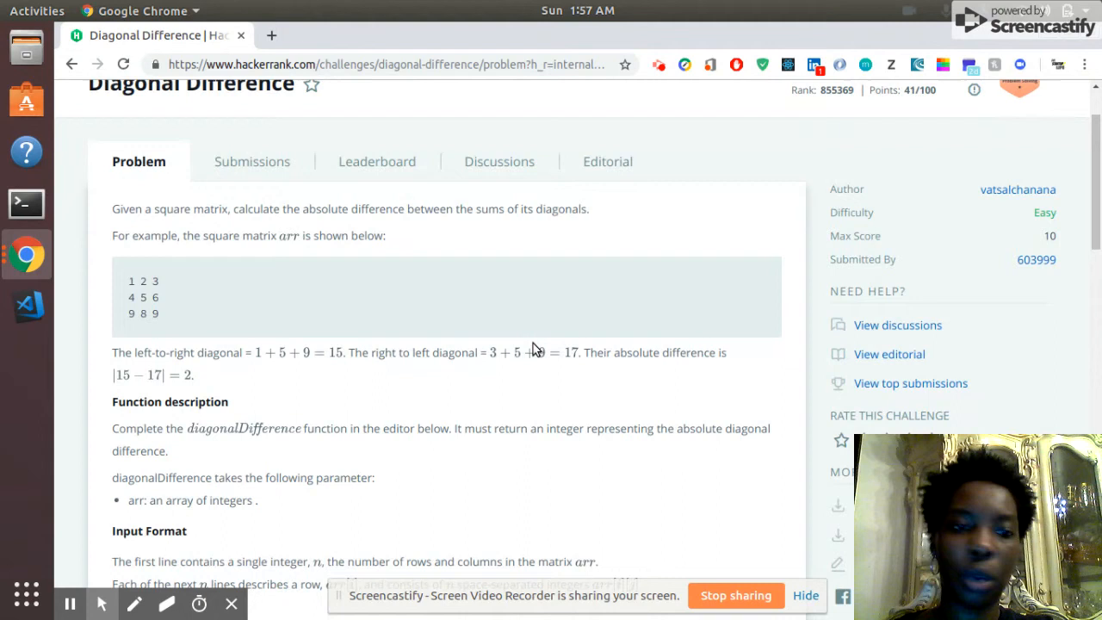
{"action": "scroll", "scroll_direction": "down", "scroll_amount": 3}
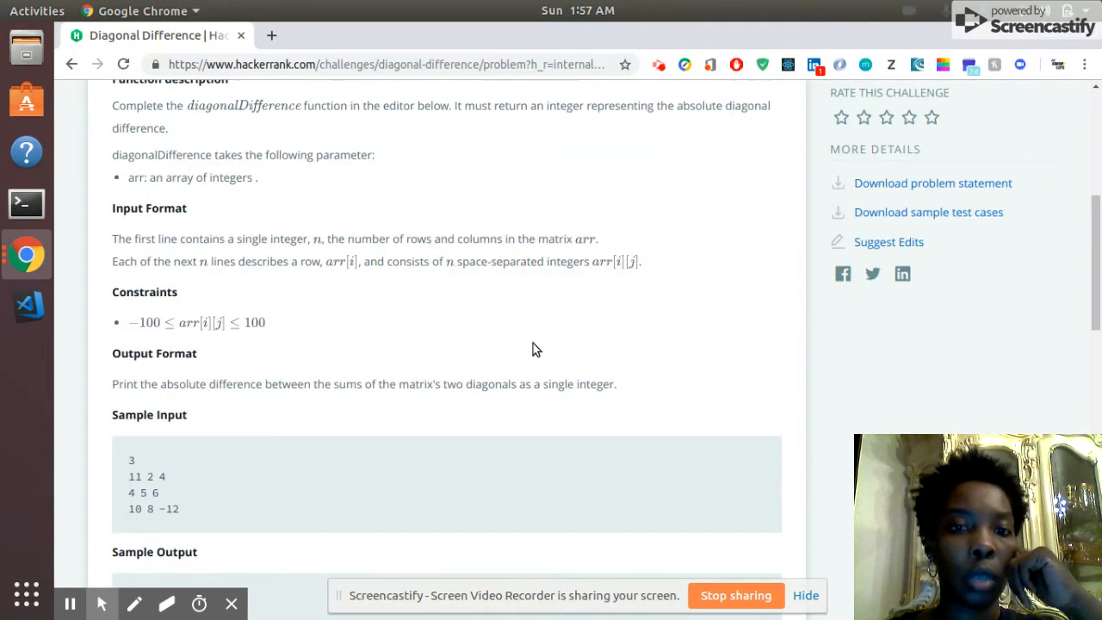
{"action": "scroll", "scroll_direction": "down", "scroll_amount": 3}
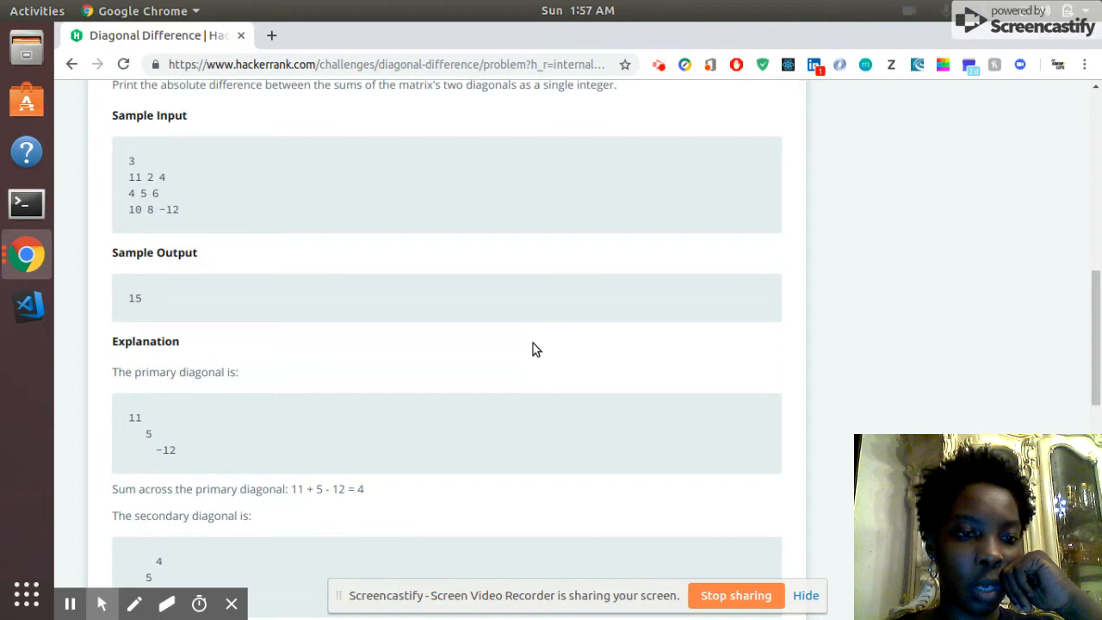
{"action": "scroll", "scroll_direction": "down", "scroll_amount": 3}
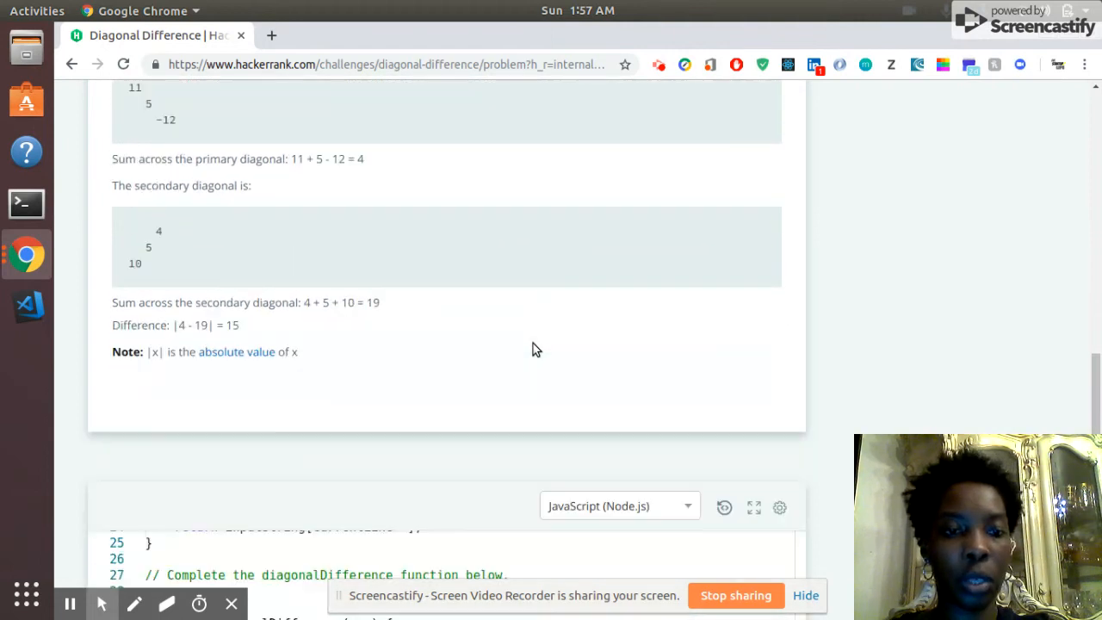
{"action": "scroll", "scroll_direction": "down", "scroll_amount": 3}
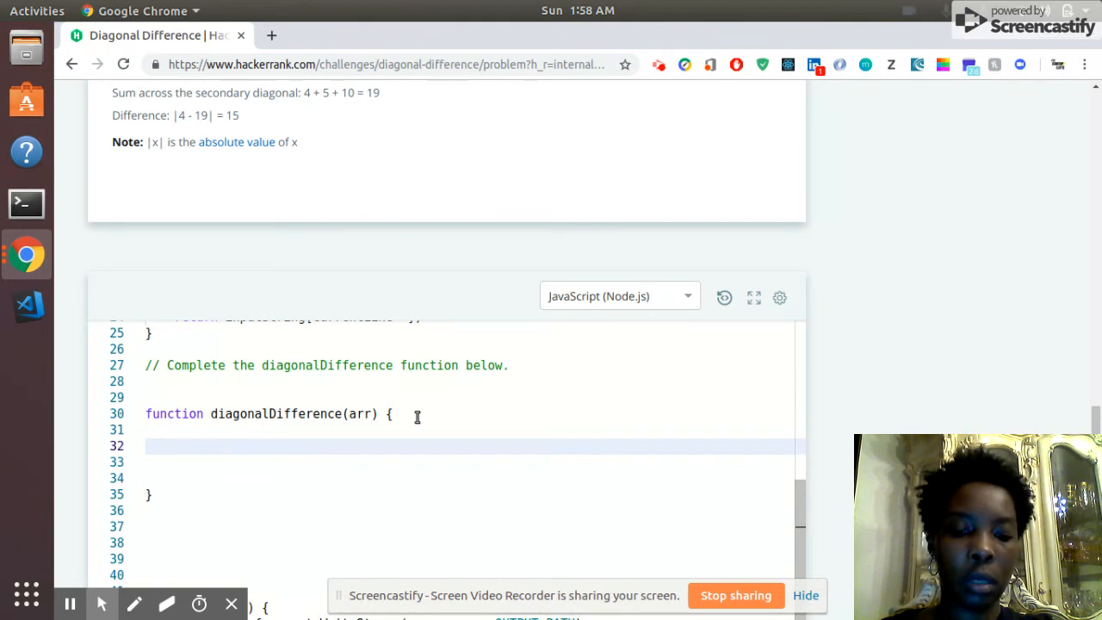
- Declare var n = arr[0].length inside diagonalDifference
{"action": "type", "text": "var n"}
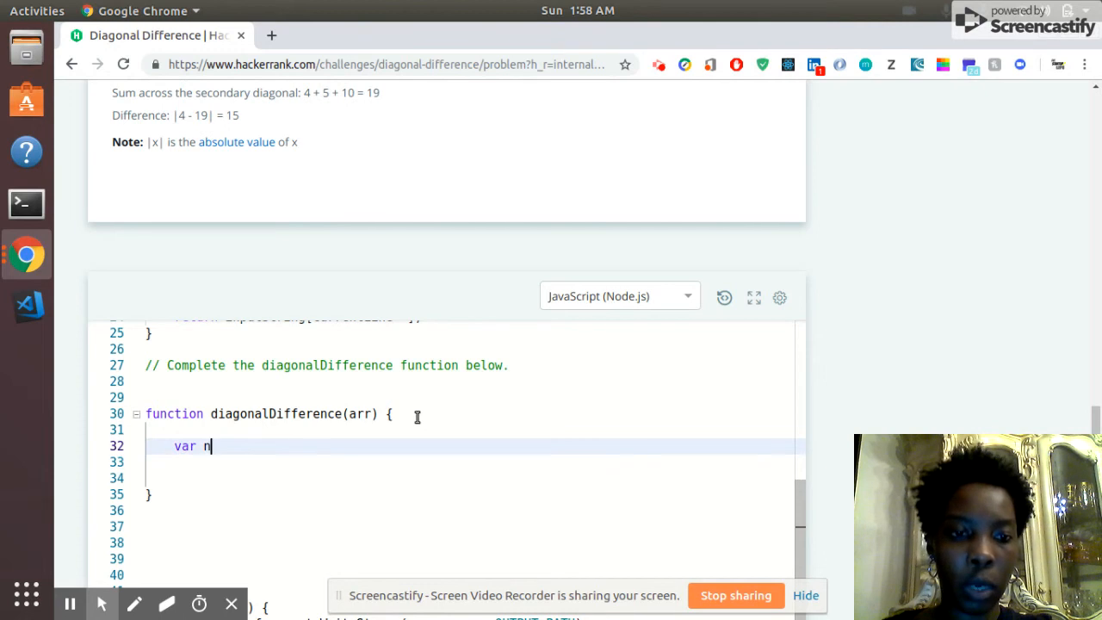
{"action": "type", "text": "= ar"}
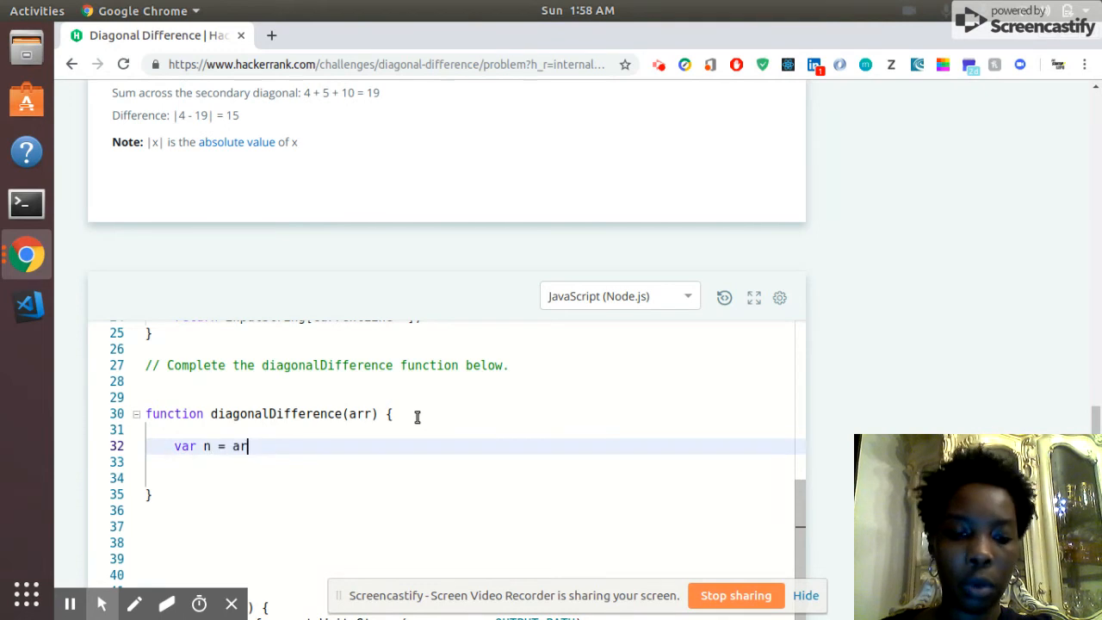
{"action": "type", "text": "."}
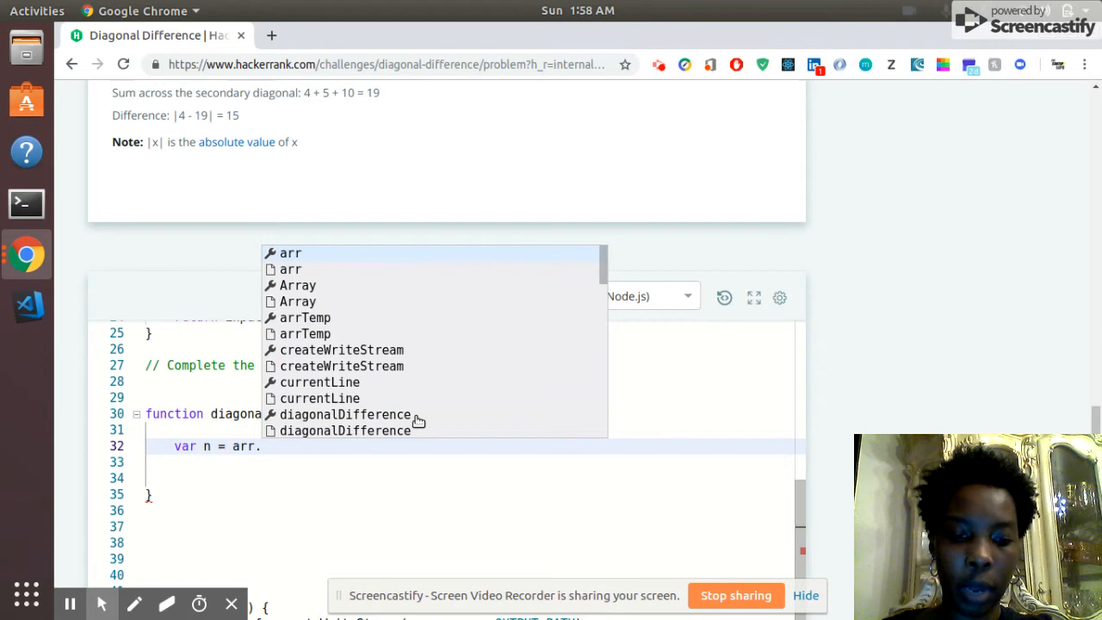
{"action": "type", "text": "["}
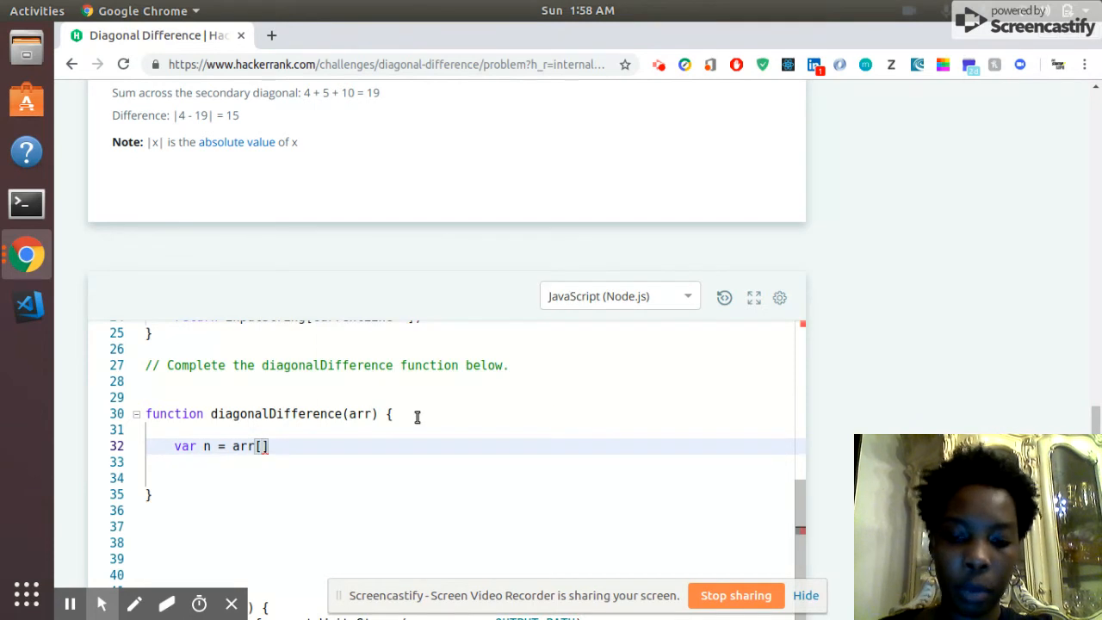
{"action": "type", "text": "0"}
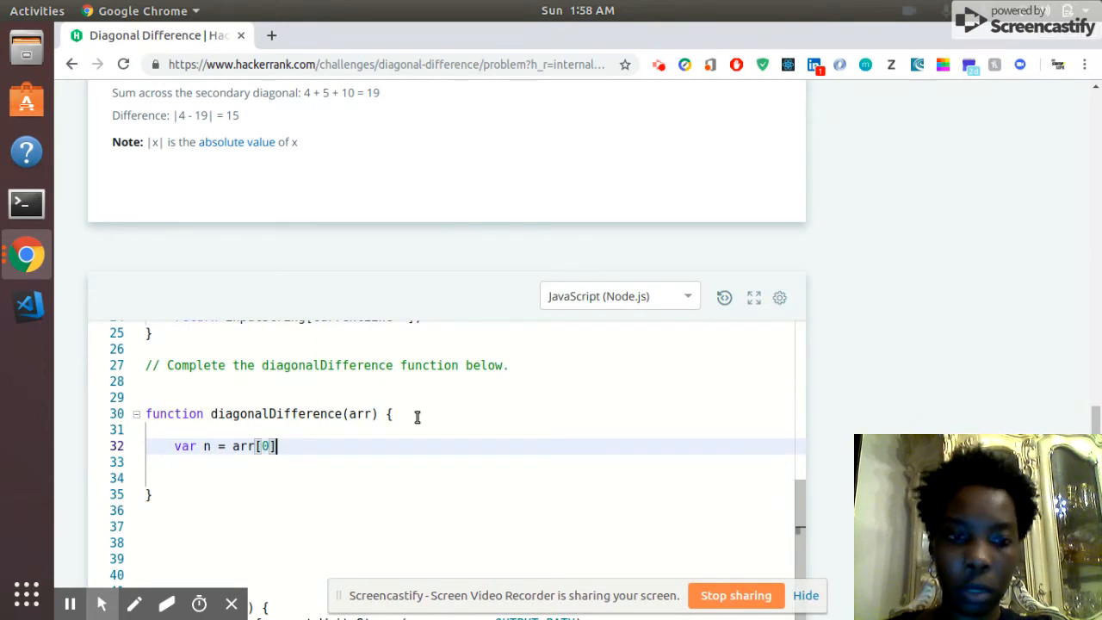
{"action": "type", "text": ".length;"}
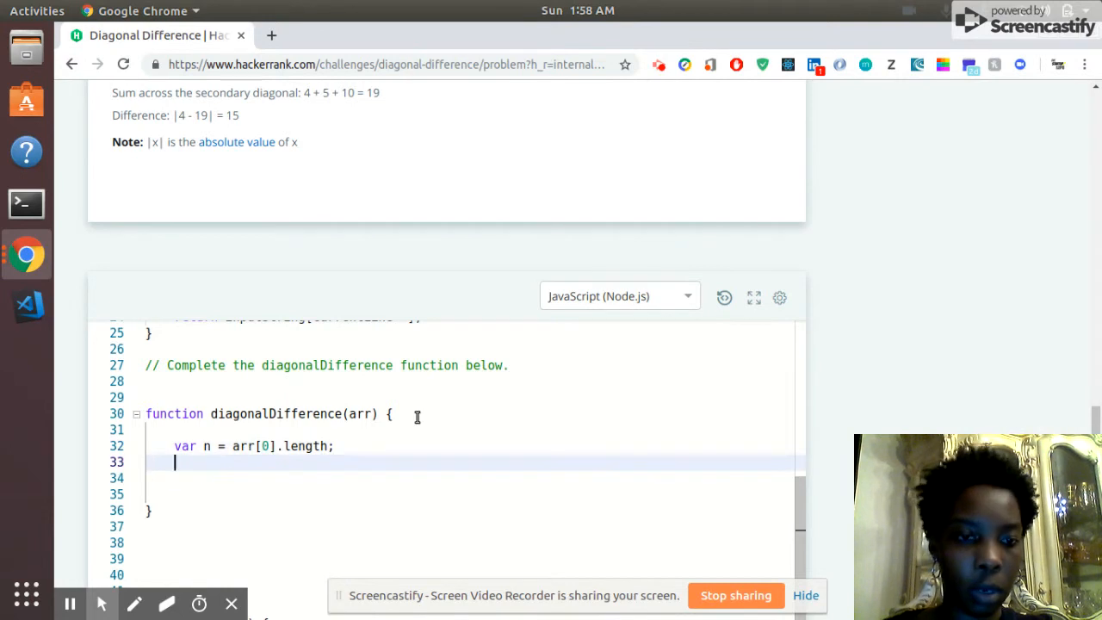
- Declare leftSum = 0 and rightSum = 0 on separate lines
{"action": "type", "text": "va"}
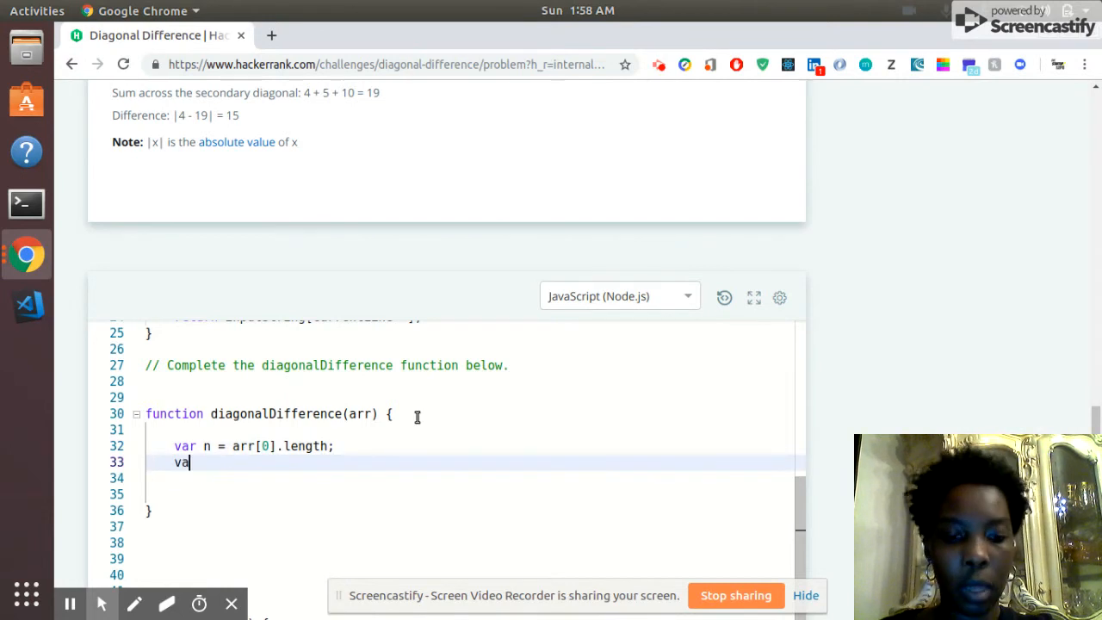
{"action": "type", "text": "r"}
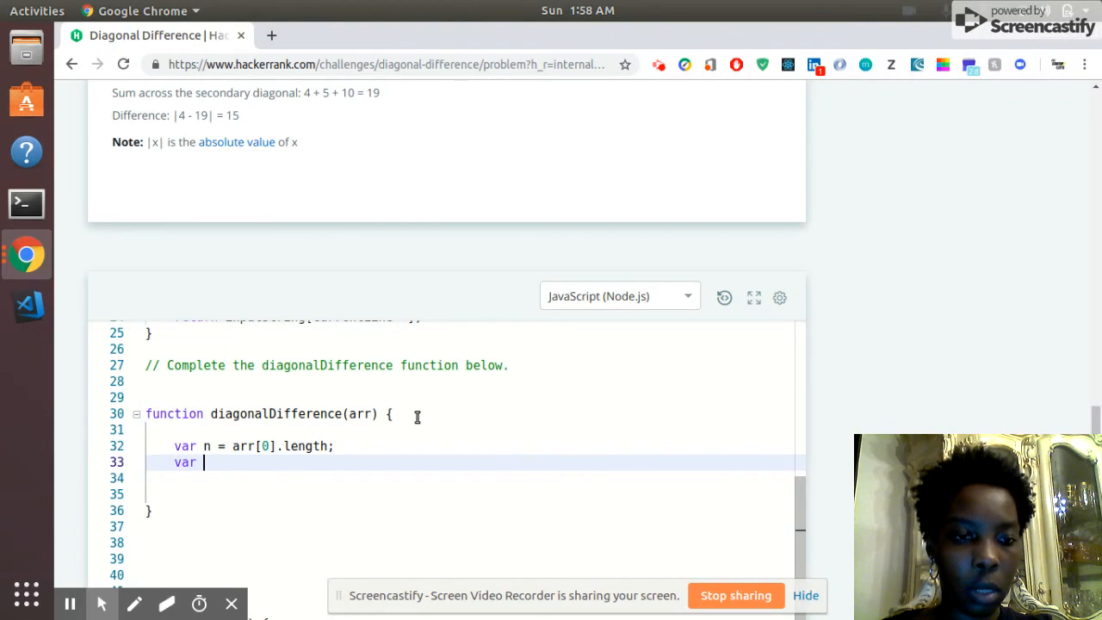
{"action": "type", "text": "leftSu"}
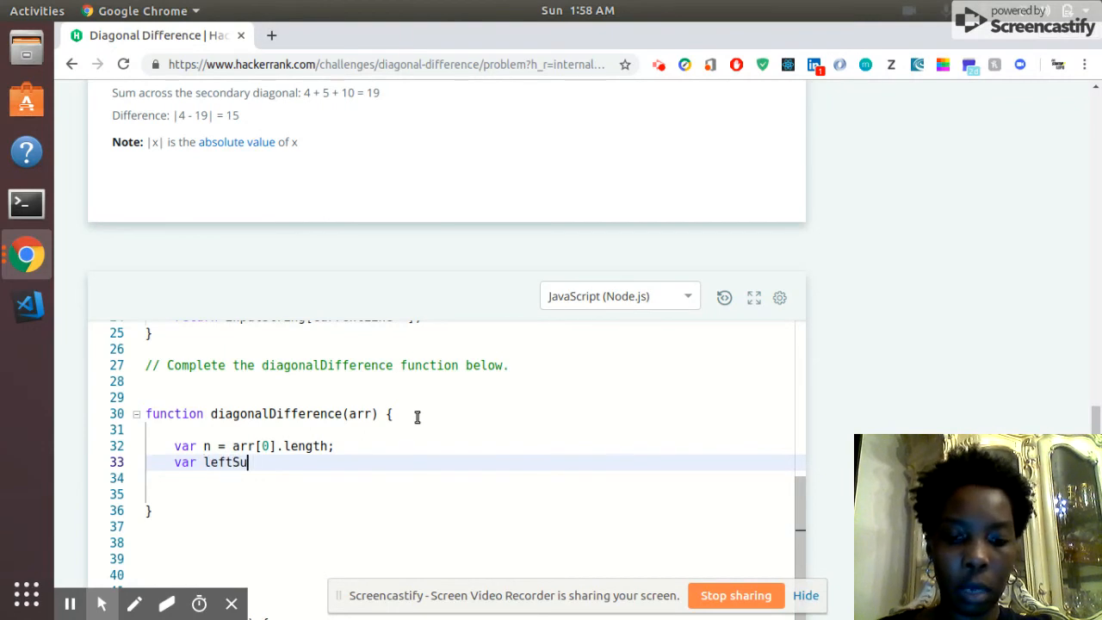
{"action": "type", "text": "m ="}
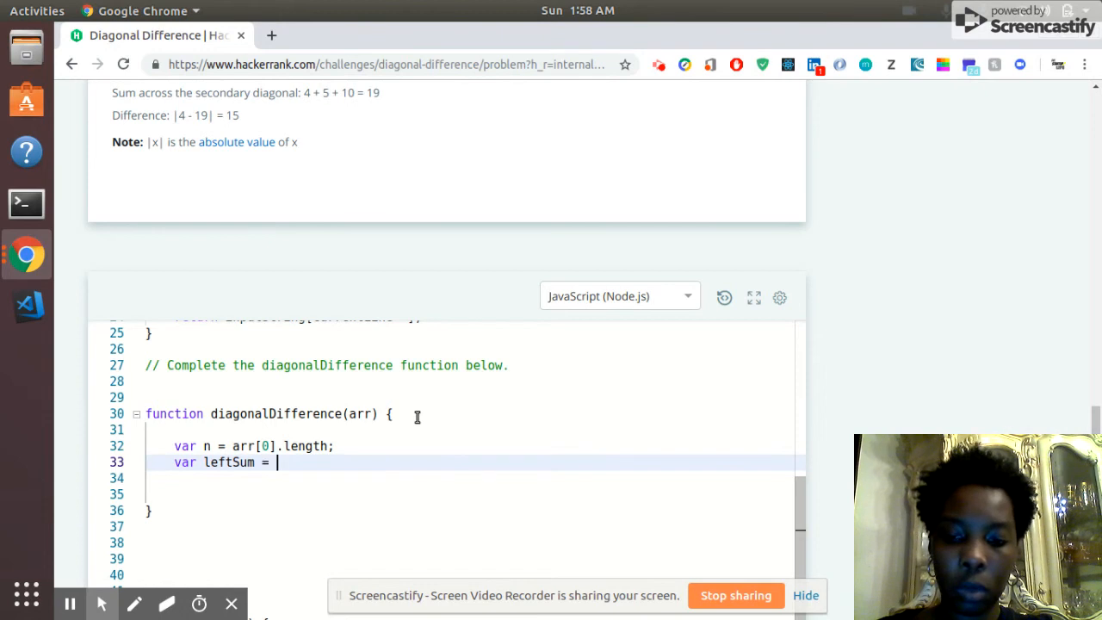
{"action": "type", "text": "0;"}
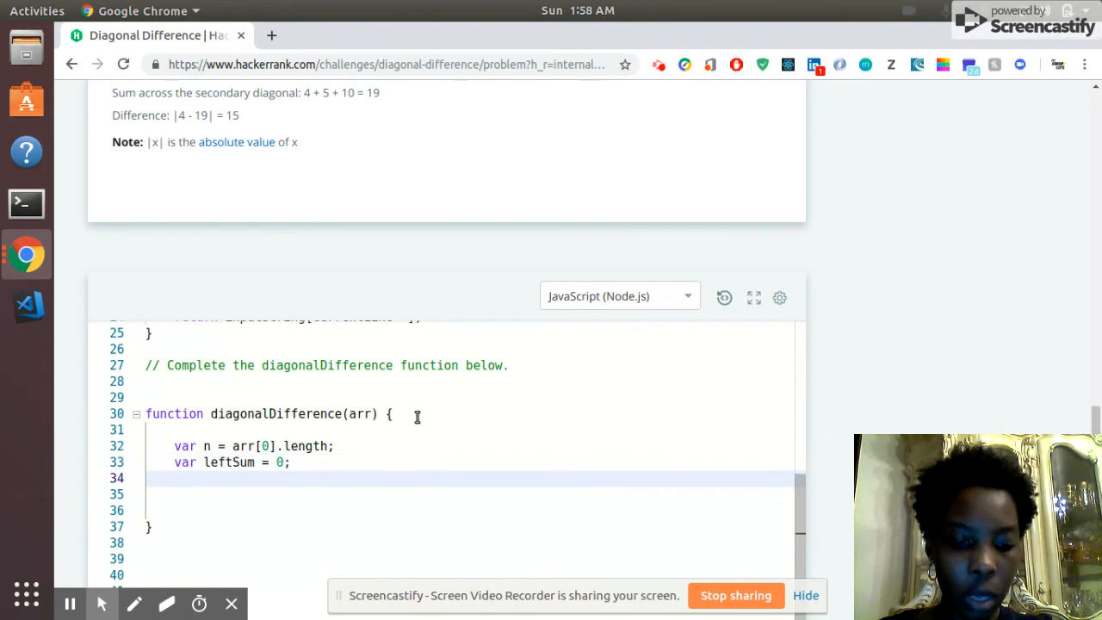
{"action": "type", "text": "var"}
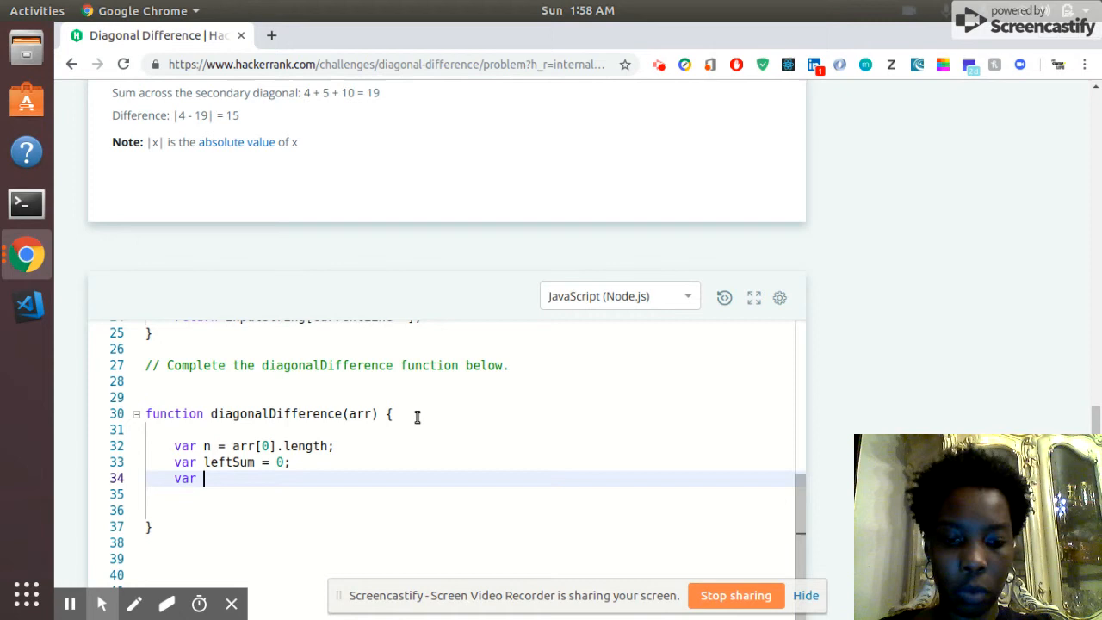
{"action": "type", "text": "rightSum"}
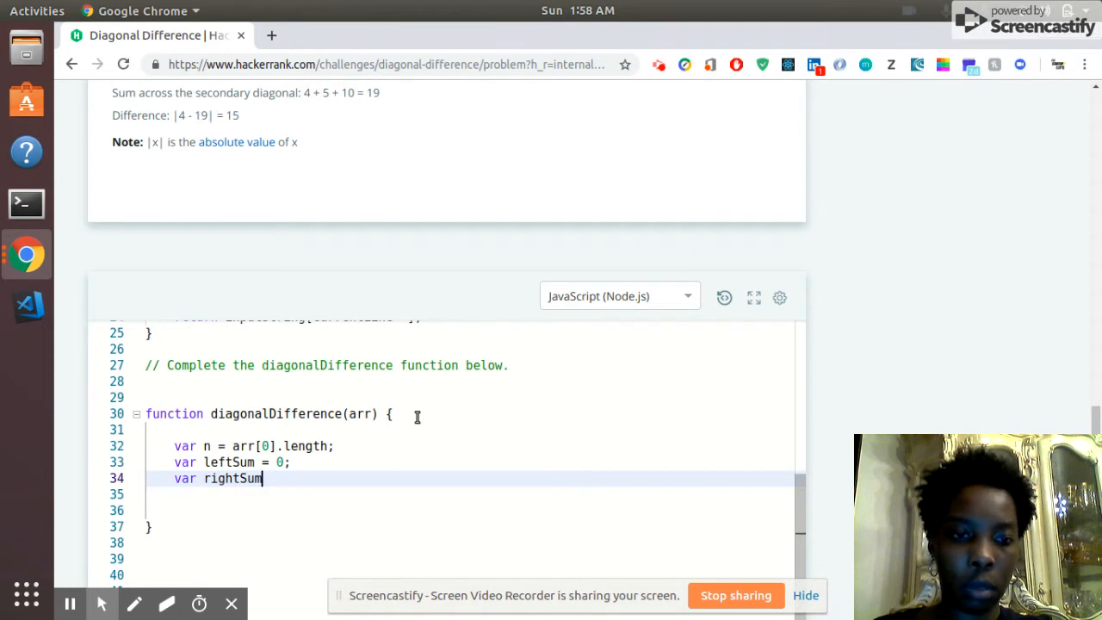
{"action": "type", "text": "="}
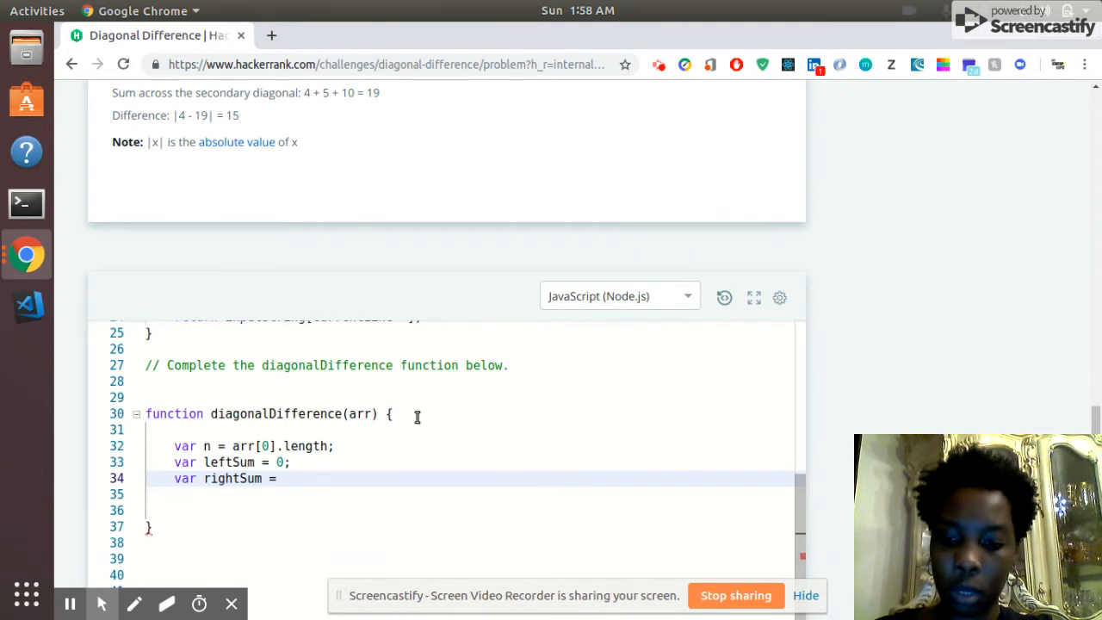
{"action": "type", "text": "0;"}
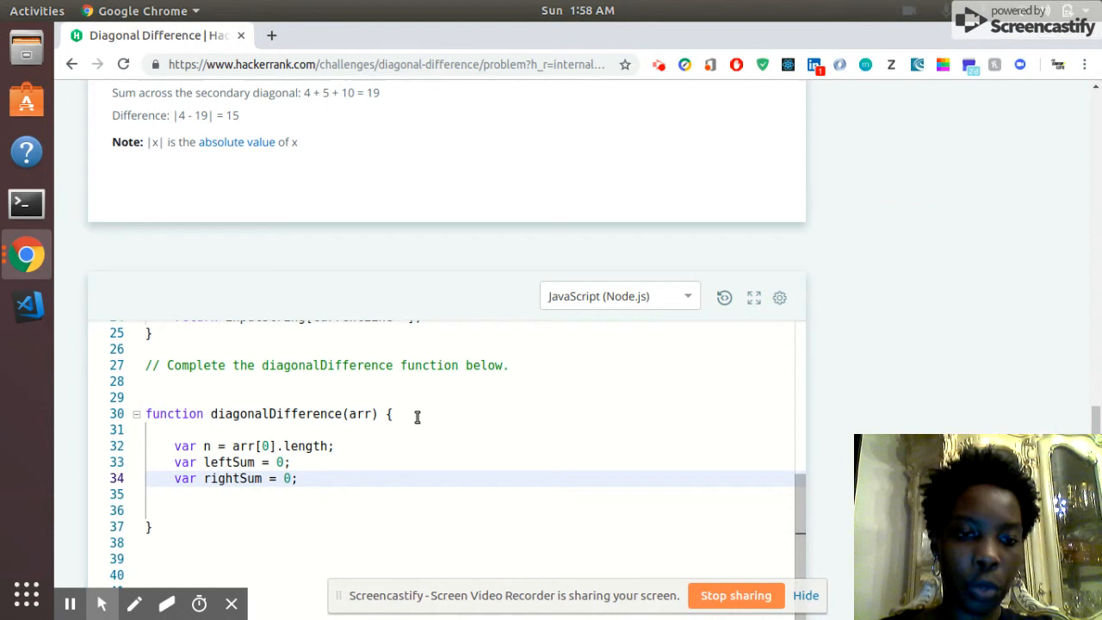
{"action": "type", "text": "f"}
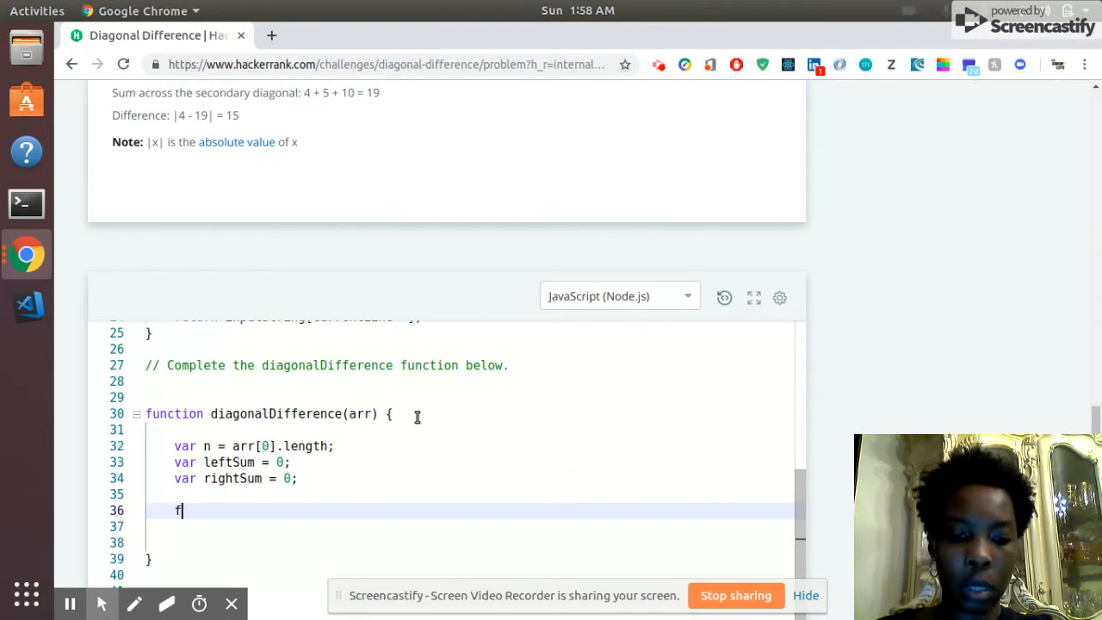
- Write the loop header for (var i = 0, j = n - 1; i < n; i++, j--) {
{"action": "type", "text": "or ("}
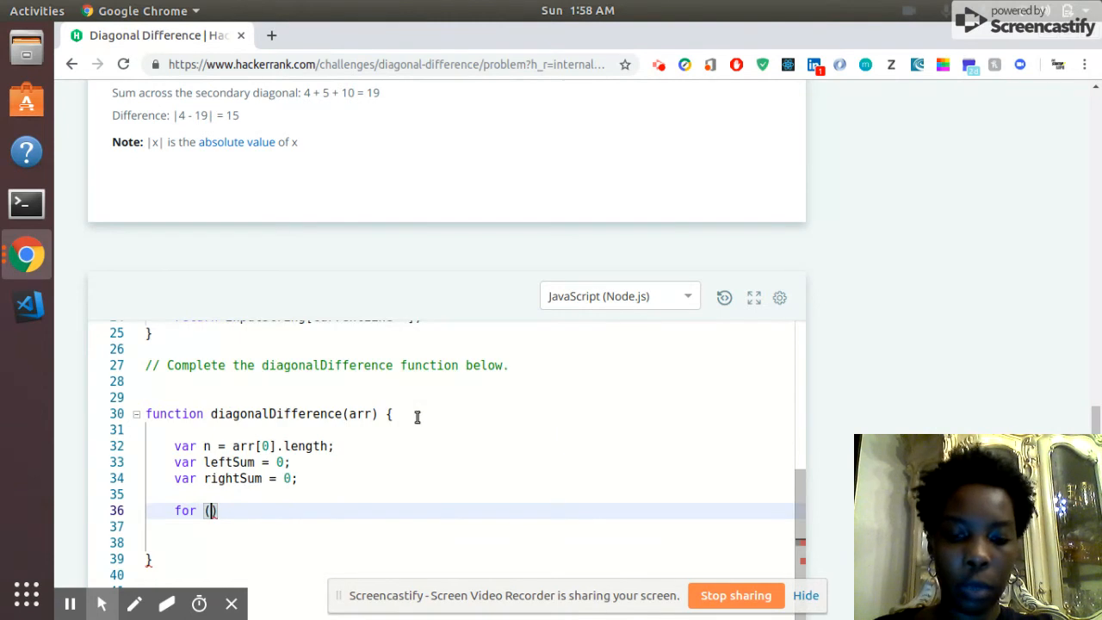
{"action": "type", "text": "var i"}
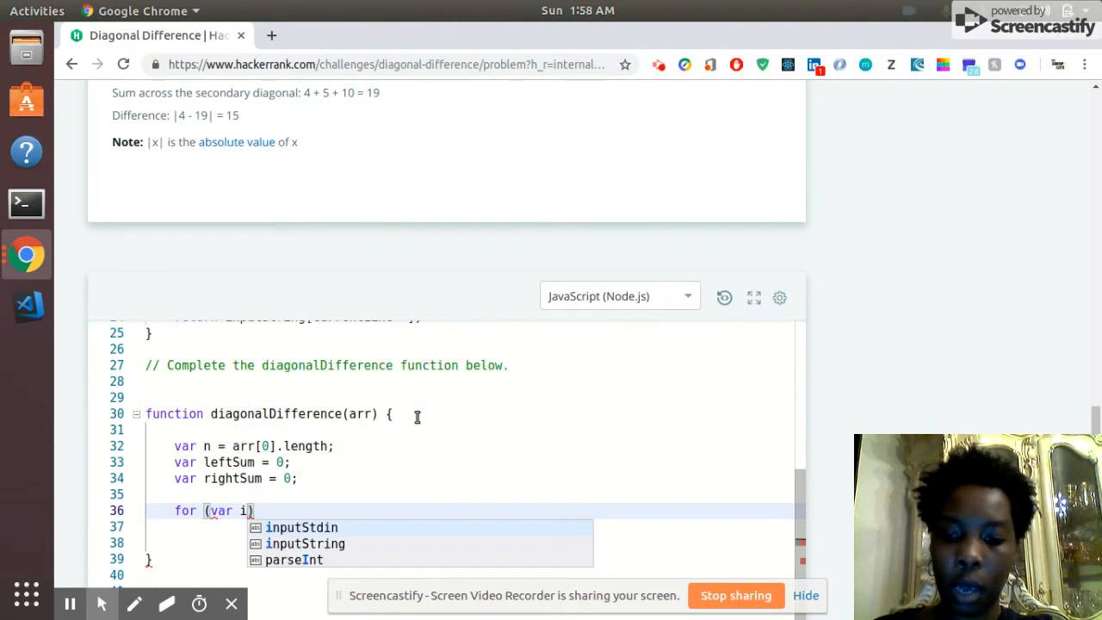
{"action": "type", "text": "=0,"}
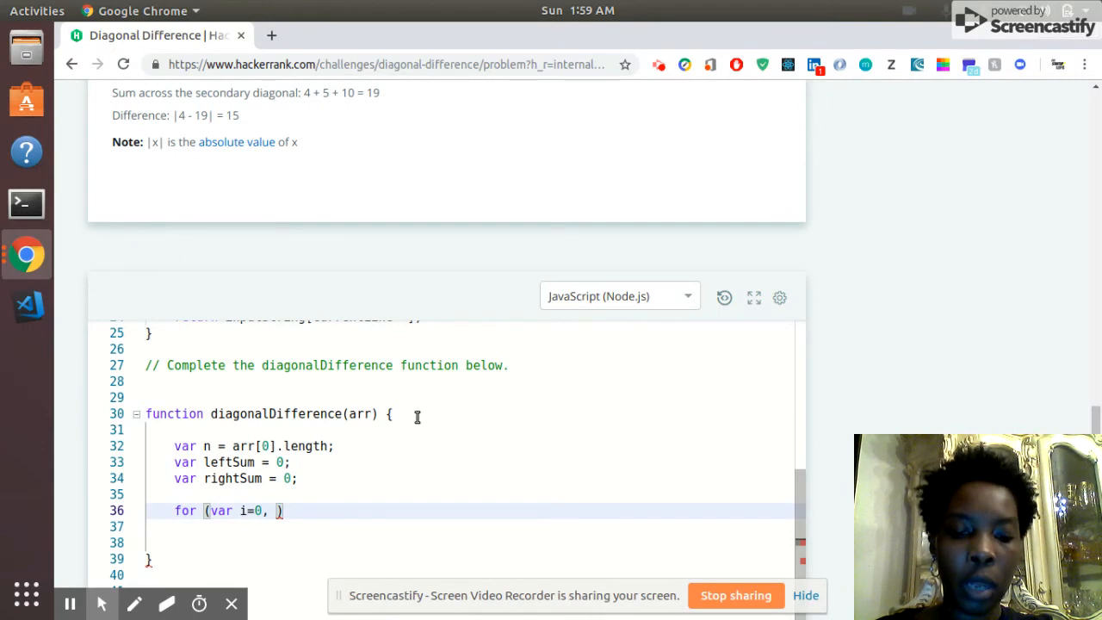
{"action": "type", "text": "j"}
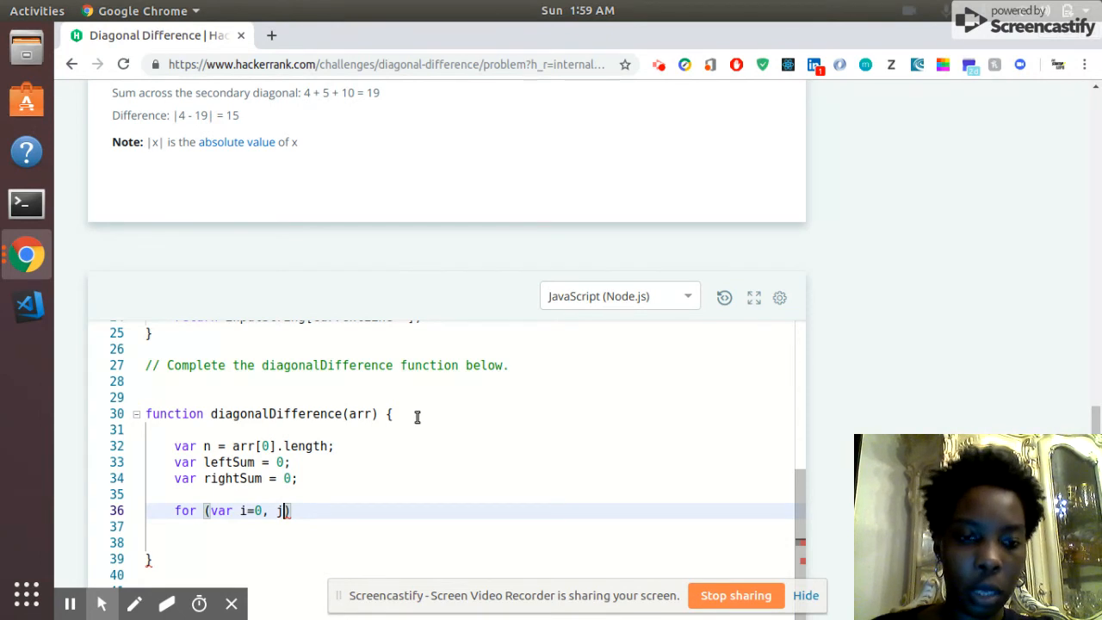
{"action": "type", "text": "= n"}
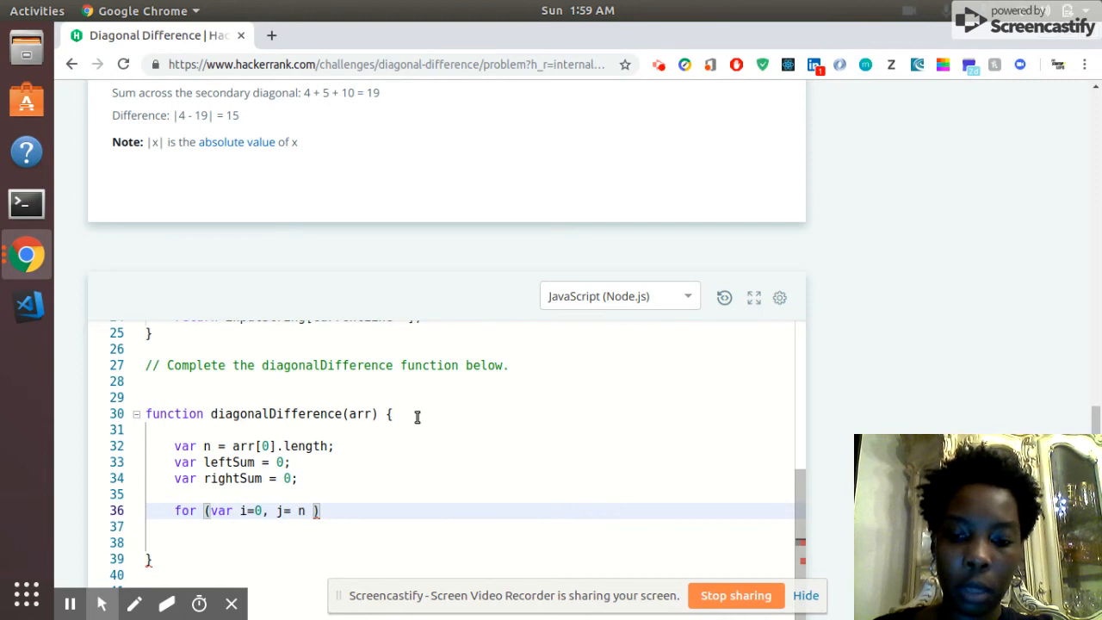
{"action": "type", "text": "-1"}
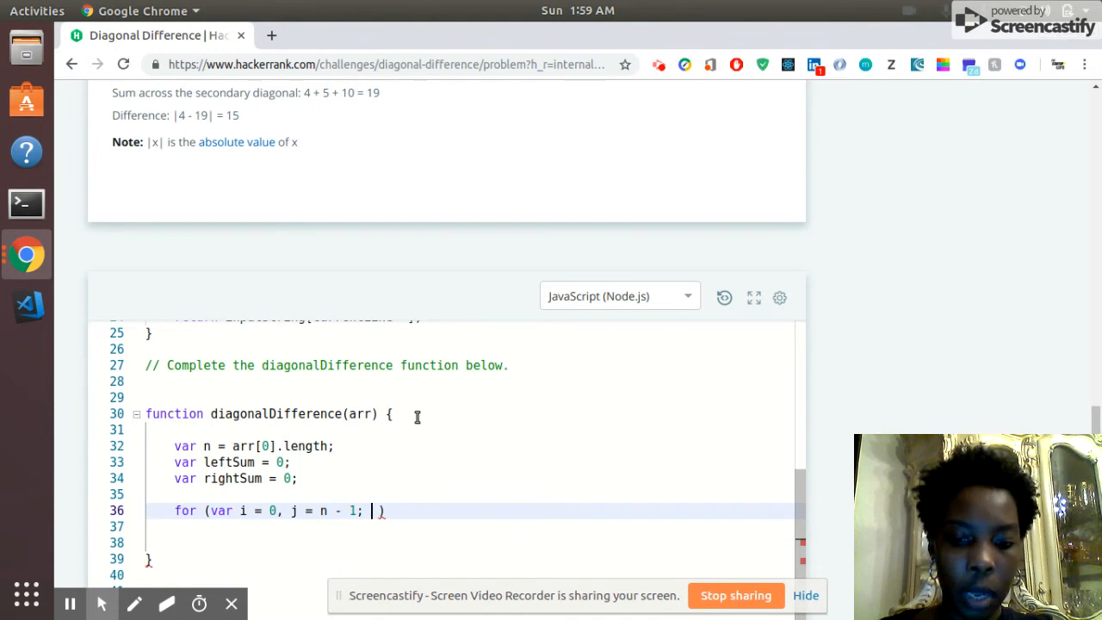
{"action": "type", "text": "i <"}
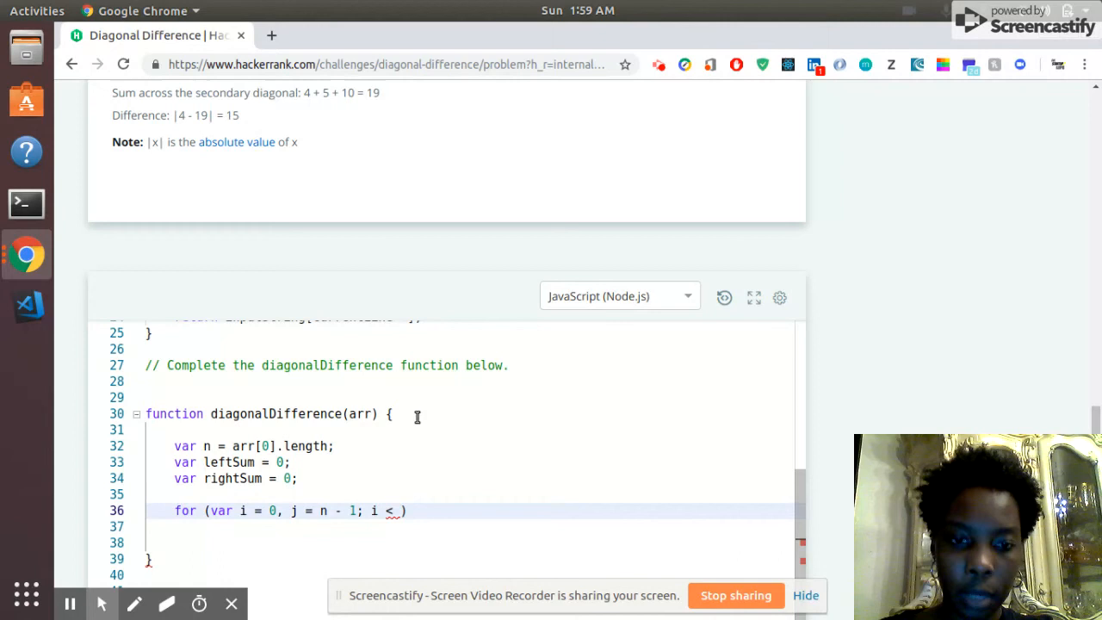
{"action": "type", "text": "n;"}
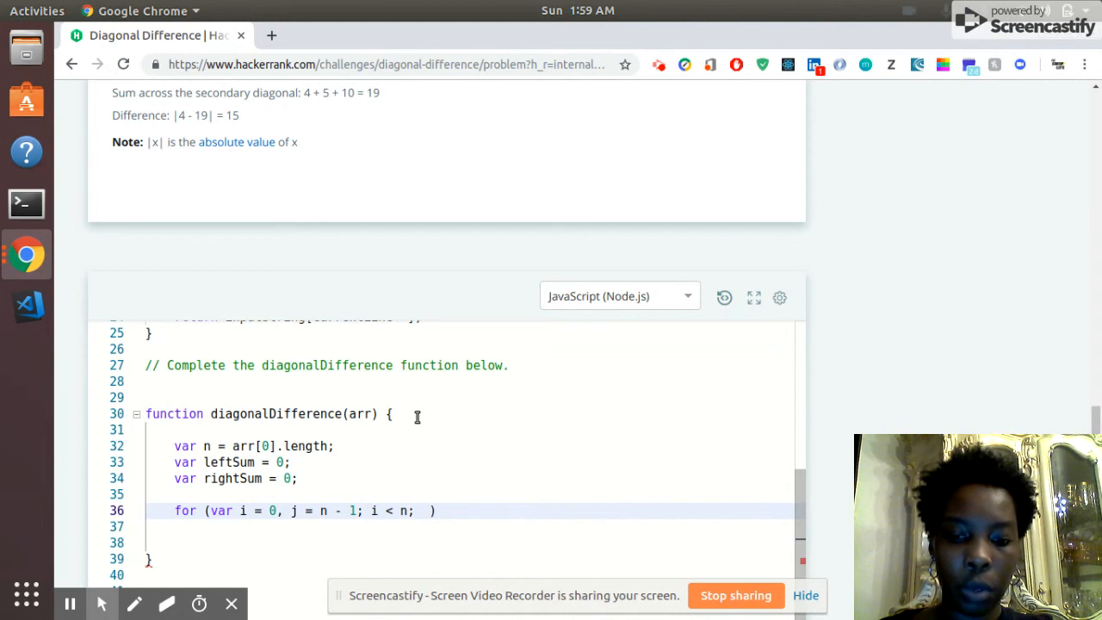
{"action": "type", "text": "i++"}
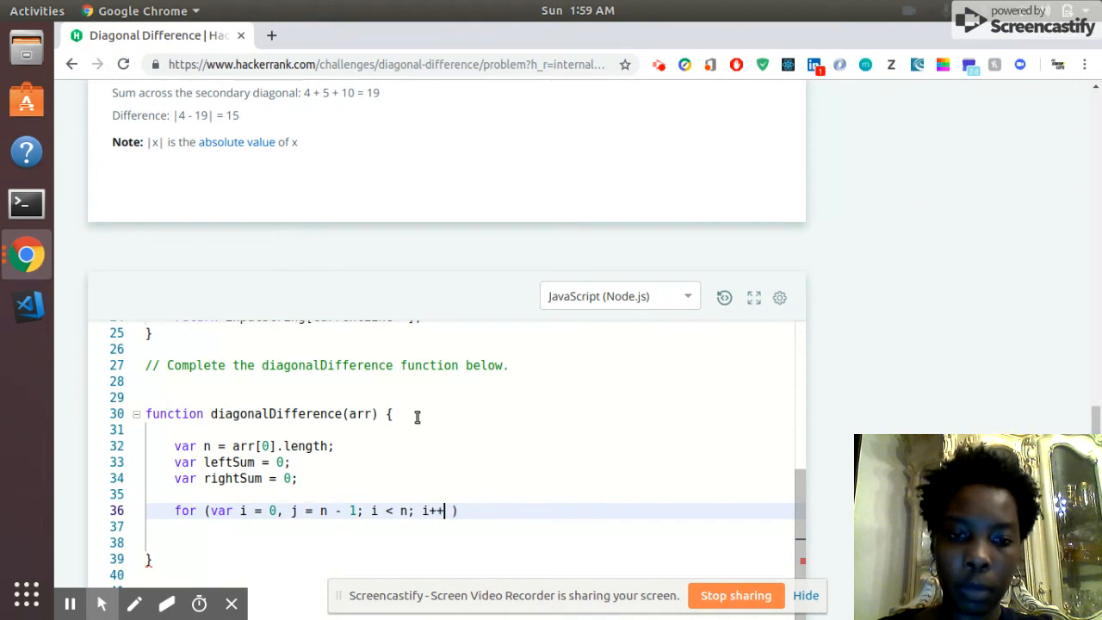
{"action": "type", "text": ","}
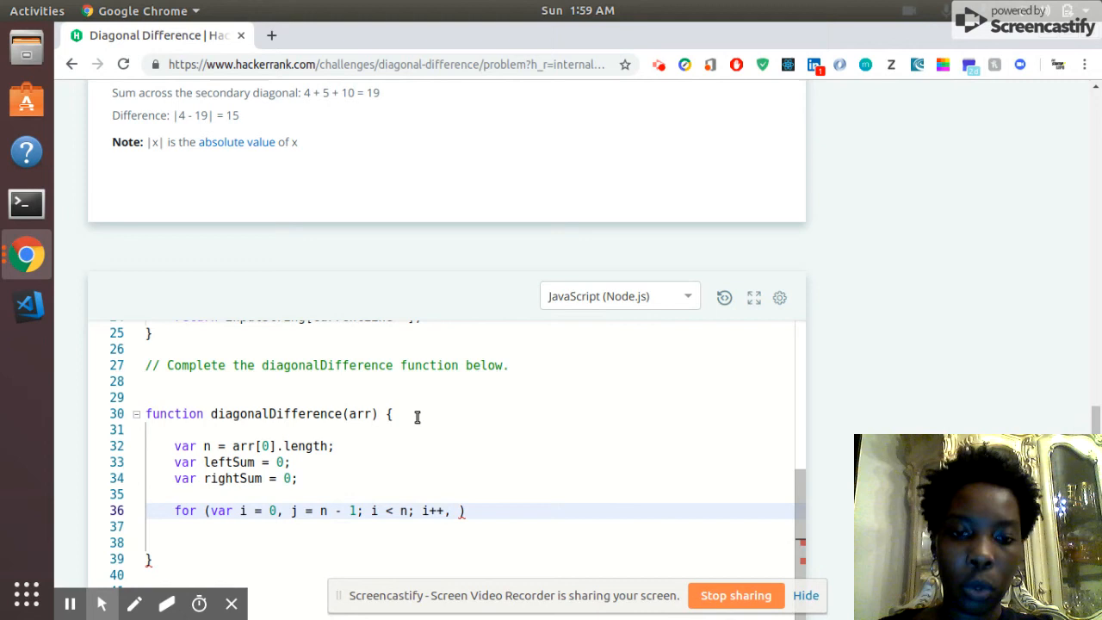
{"action": "type", "text": "j--"}
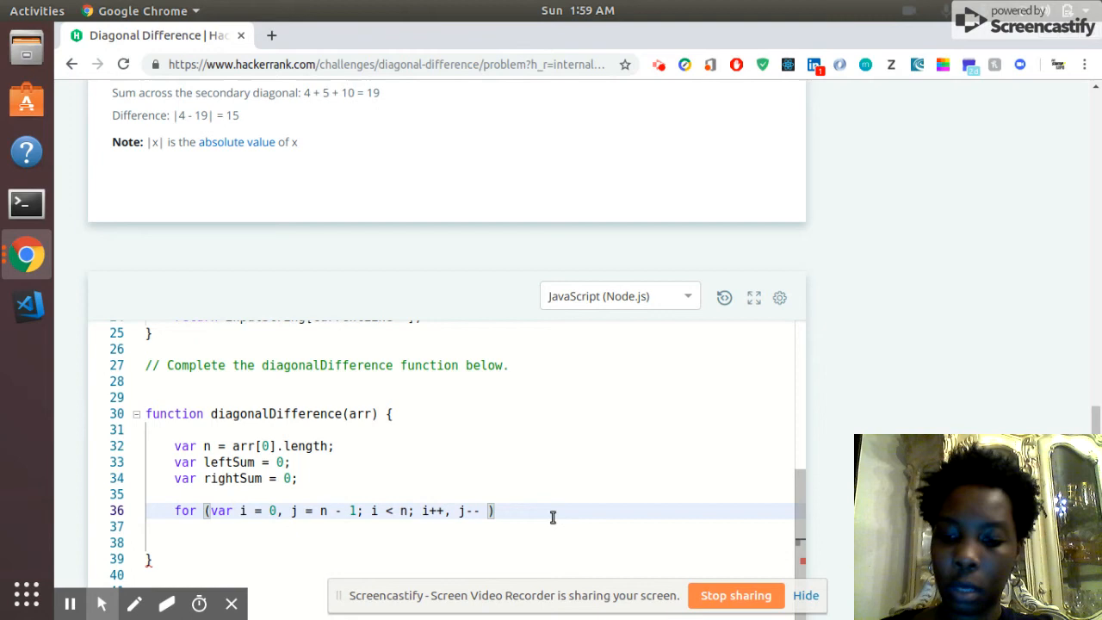
{"action": "type", "text": "{"}
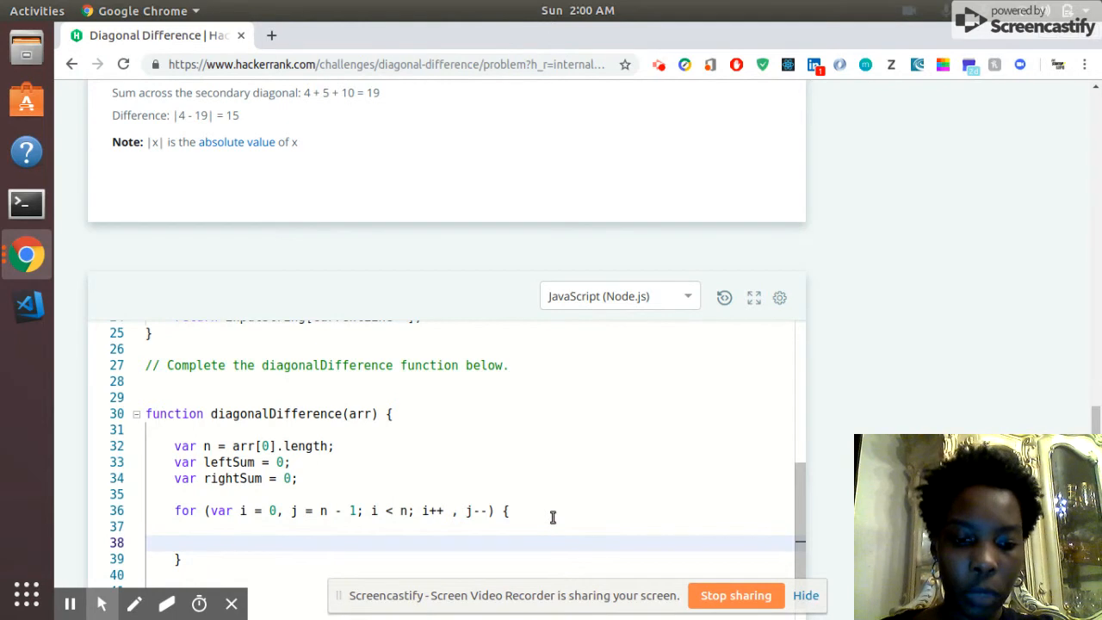
- Inside the loop, add leftSum += arr[i][i];
{"action": "type", "text": "leftSum ="}
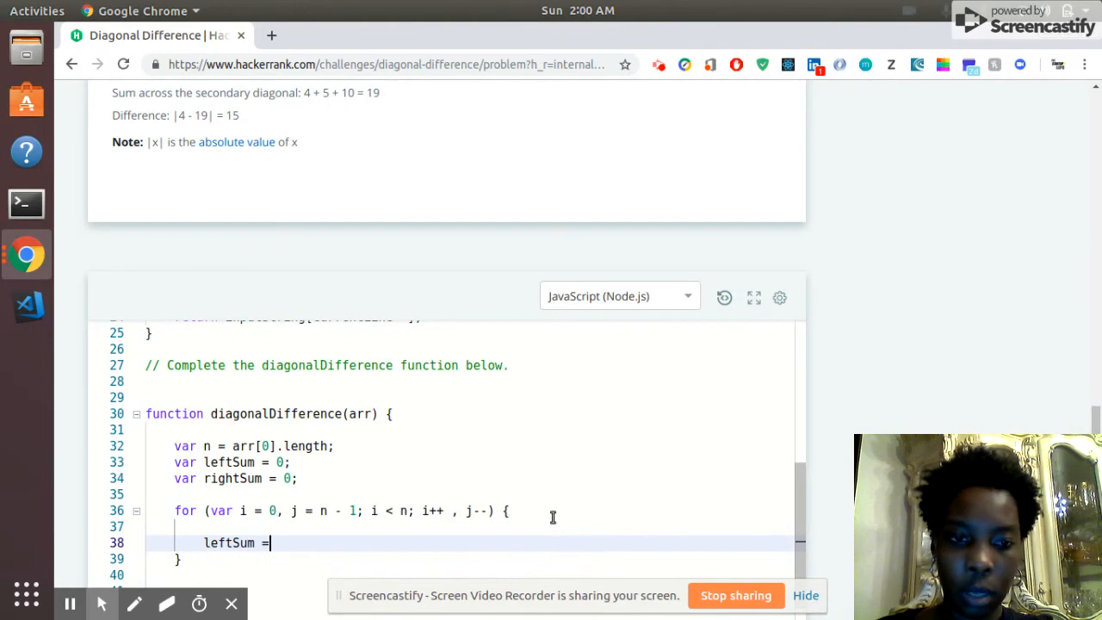
{"action": "key", "text": "BackSpace"}
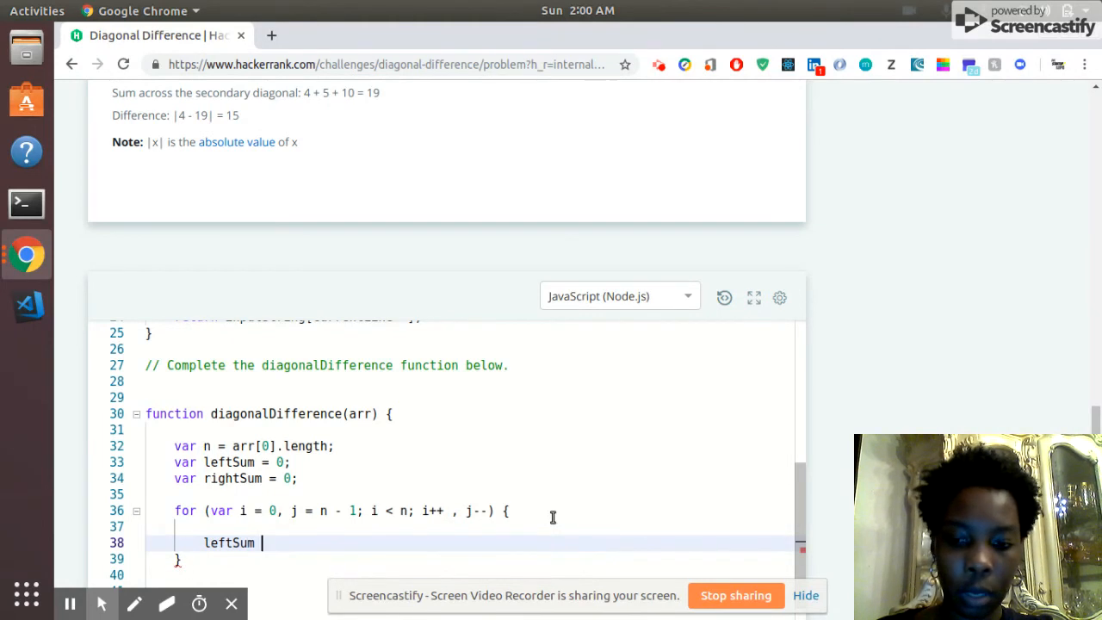
{"action": "type", "text": "+="}
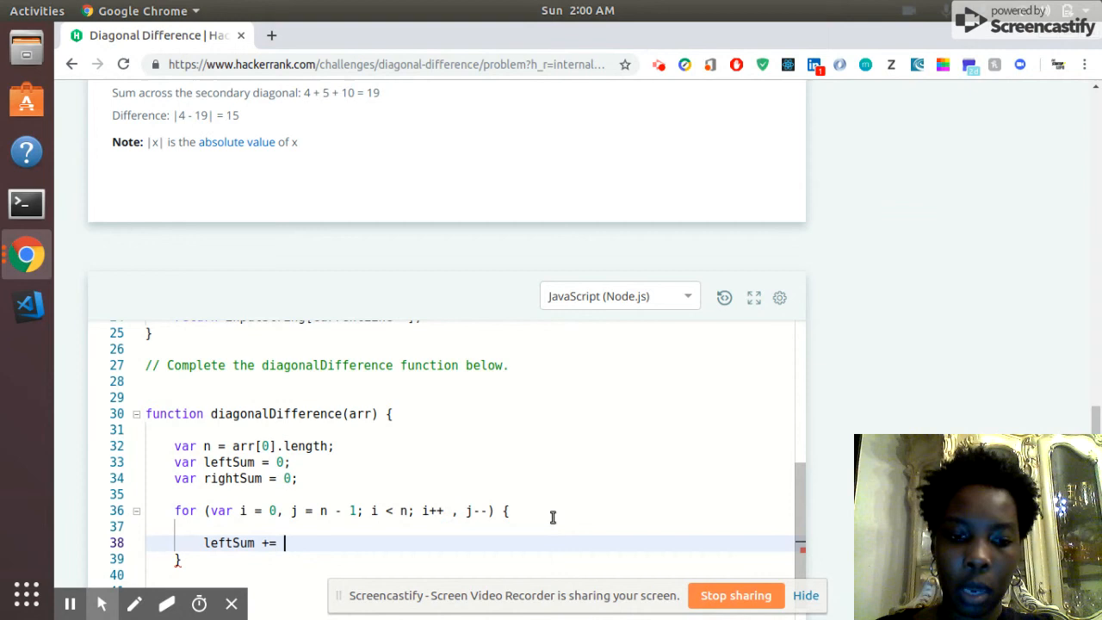
{"action": "type", "text": "a"}
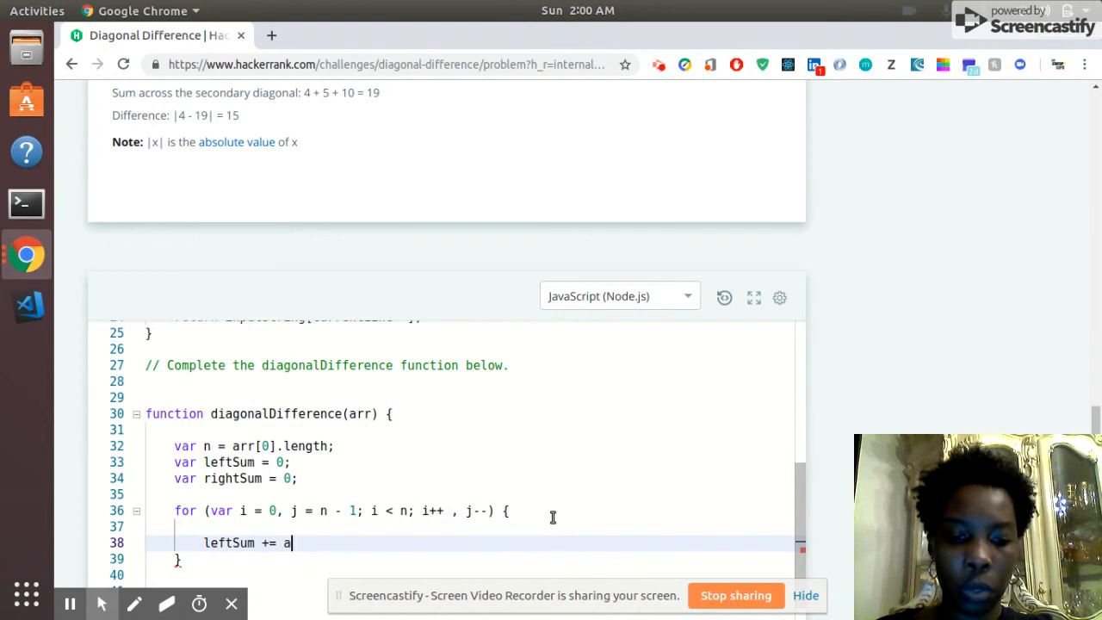
{"action": "type", "text": "rr[i]["}
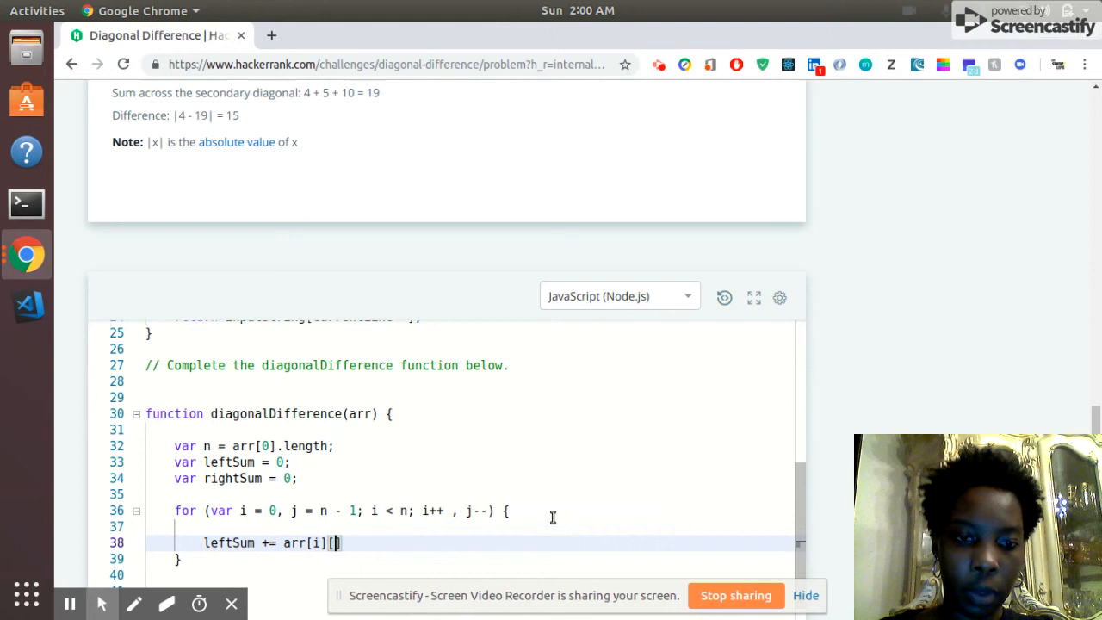
{"action": "type", "text": "i]"}
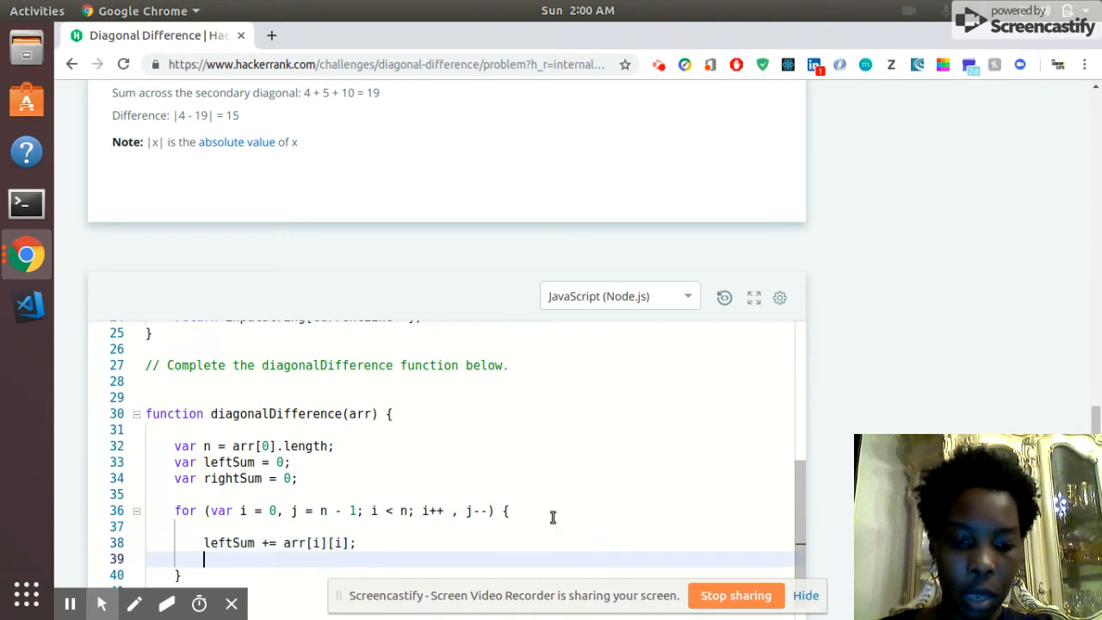
- On the next line, add rightSum += arr[i][j];
{"action": "type", "text": "rightSum"}
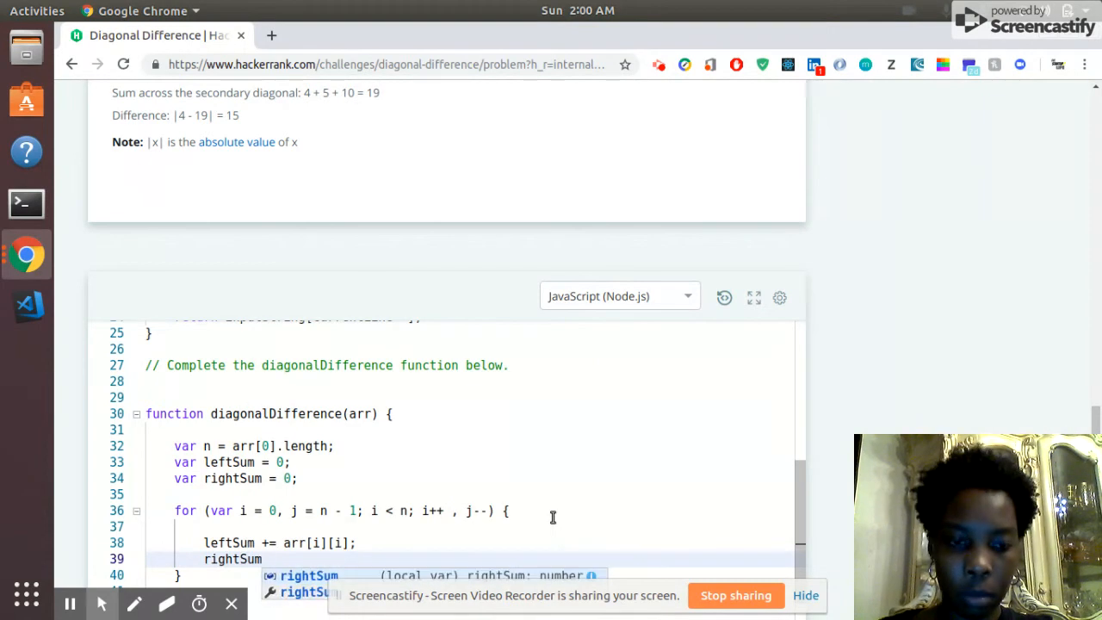
{"action": "type", "text": "="}
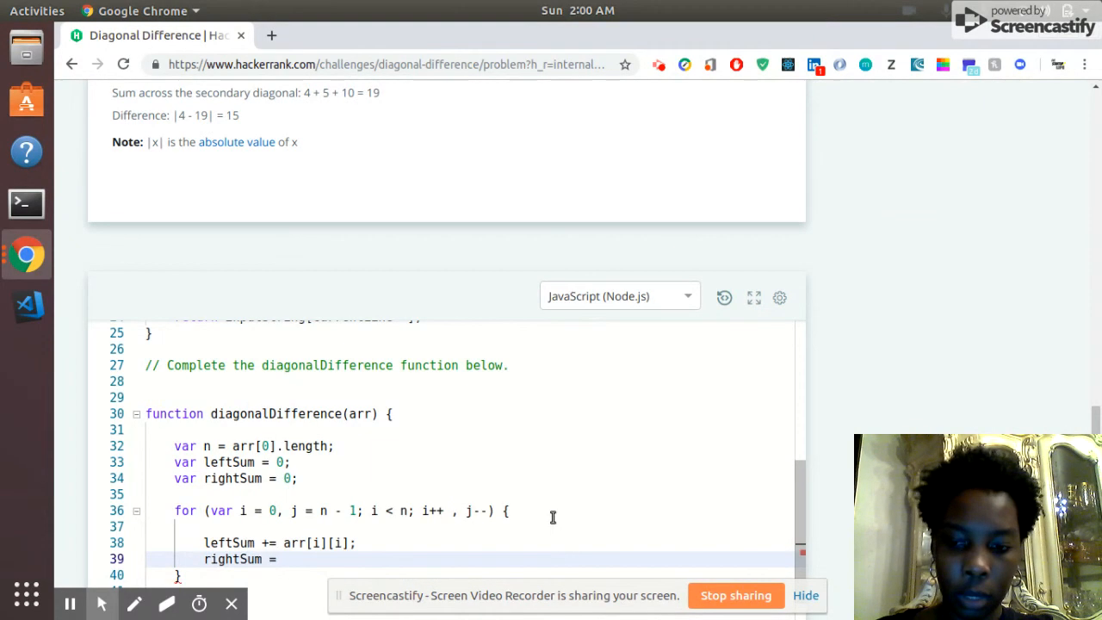
{"action": "type", "text": "+="}
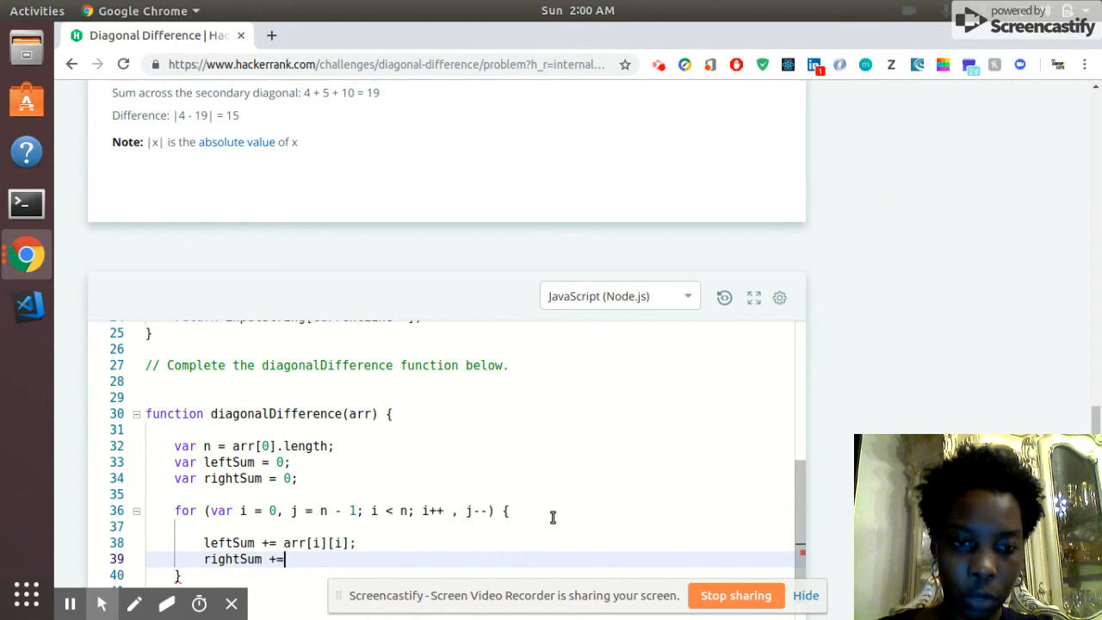
{"action": "type", "text": "arr[i][j"}
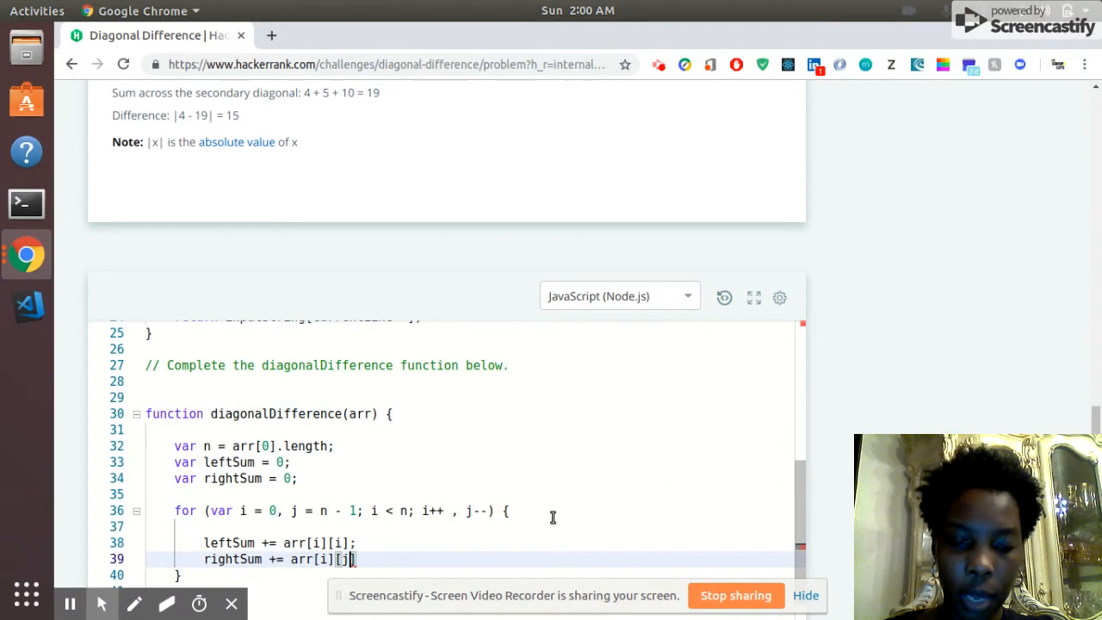
{"action": "type", "text": "]"}
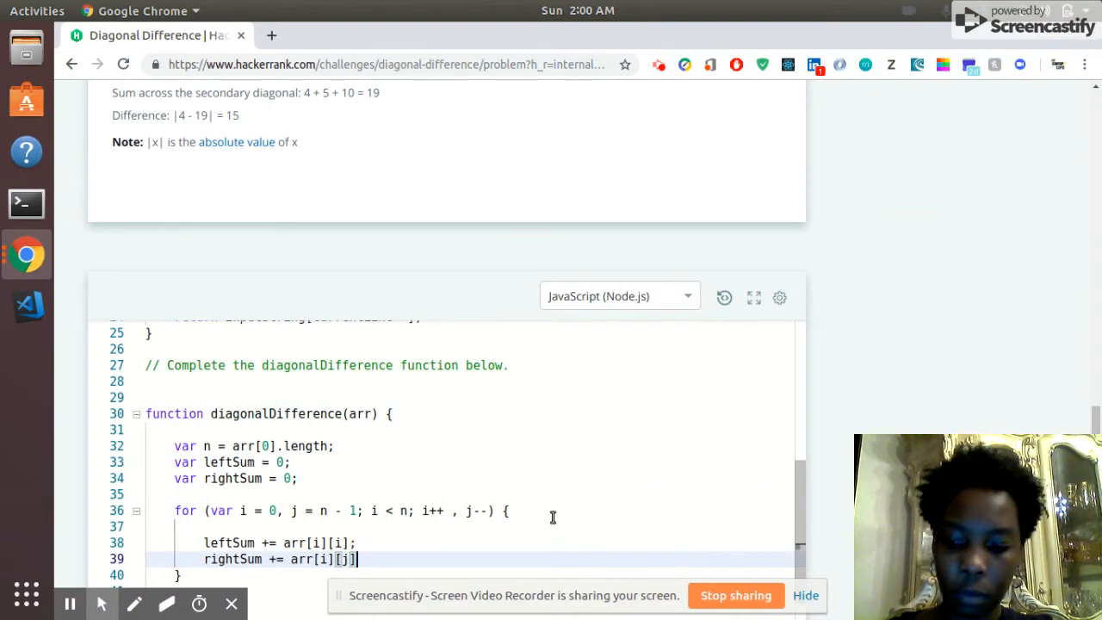
{"action": "type", "text": ";"}
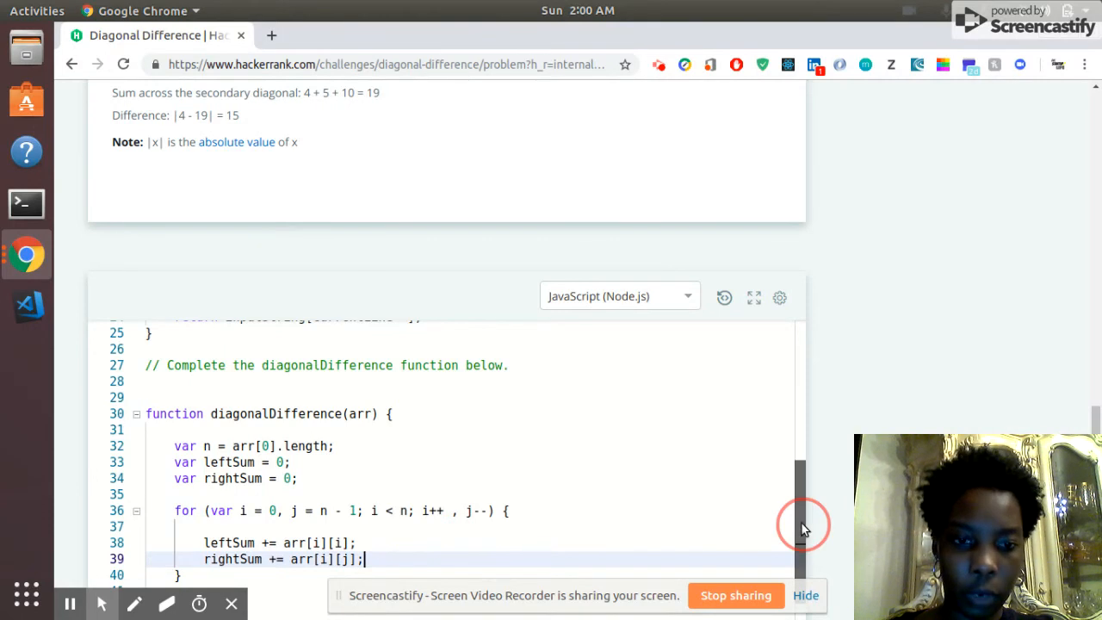
{"action": "scroll", "scroll_direction": "down", "scroll_amount": 3}
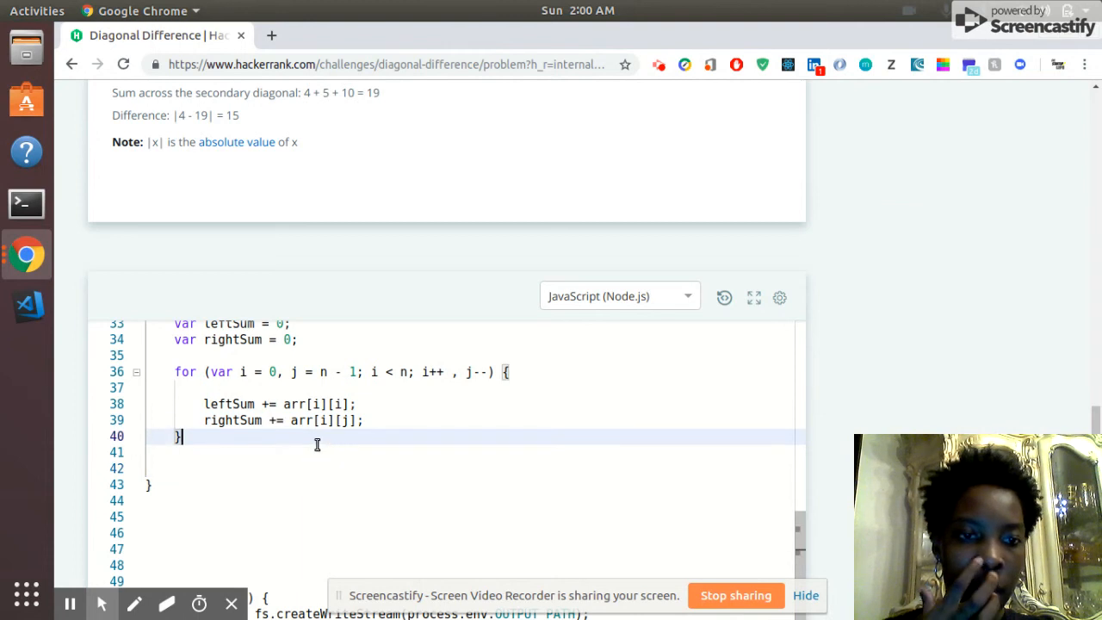
{"action": "mouse_move", "coordinate": [393, 420]}
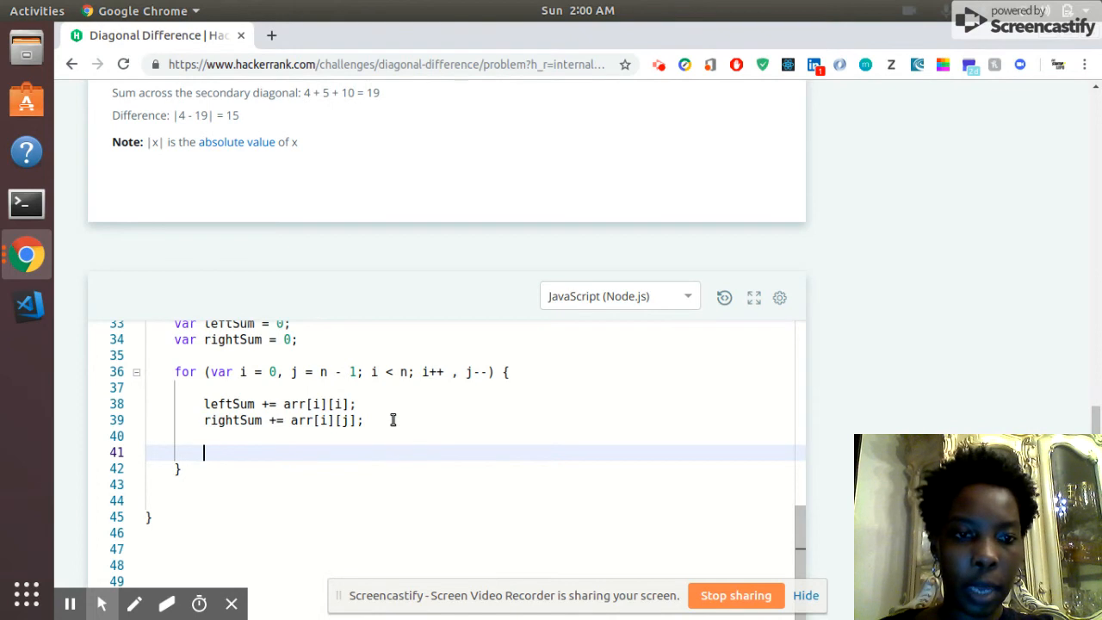
- Type var difference = leftSum - rightSum inside the loop, then move it out
{"action": "type", "text": "var"}
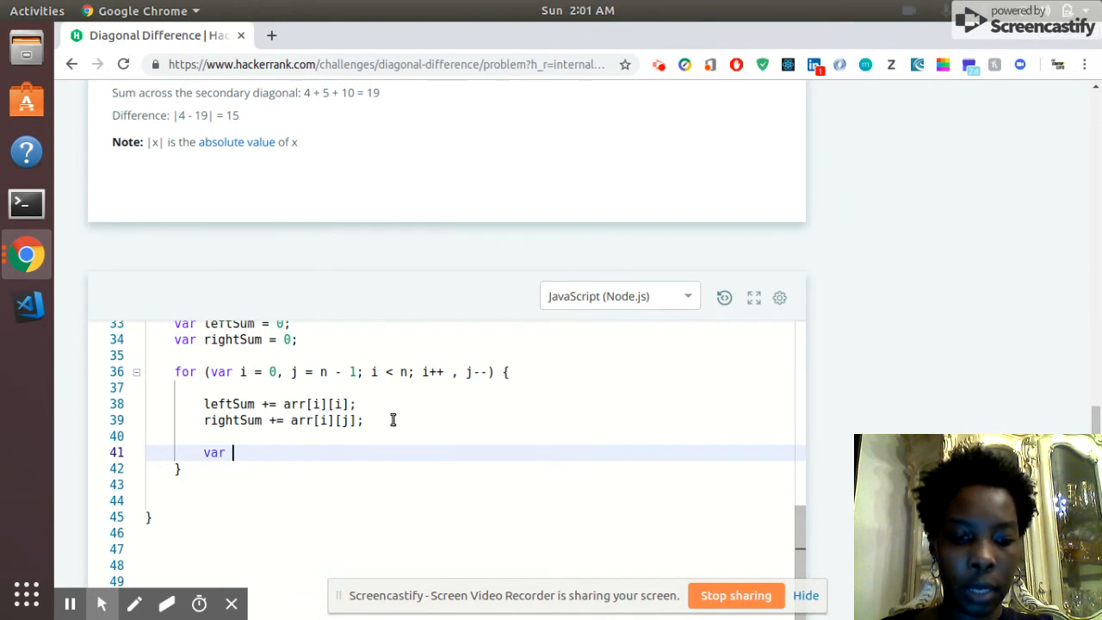
{"action": "type", "text": "differ"}
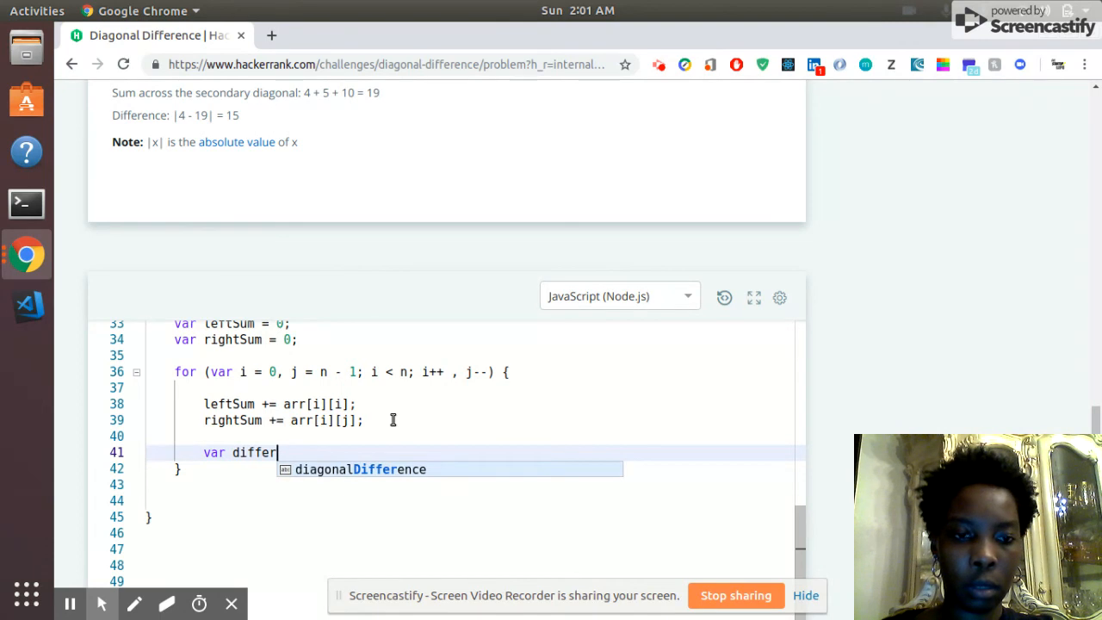
{"action": "type", "text": "ence"}
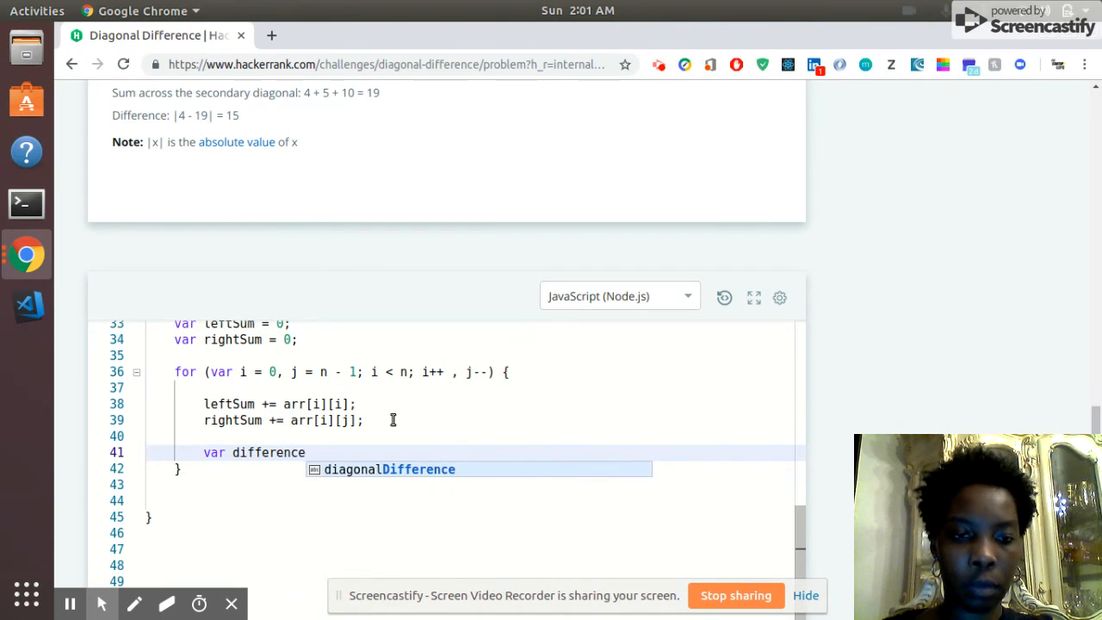
{"action": "type", "text": "="}
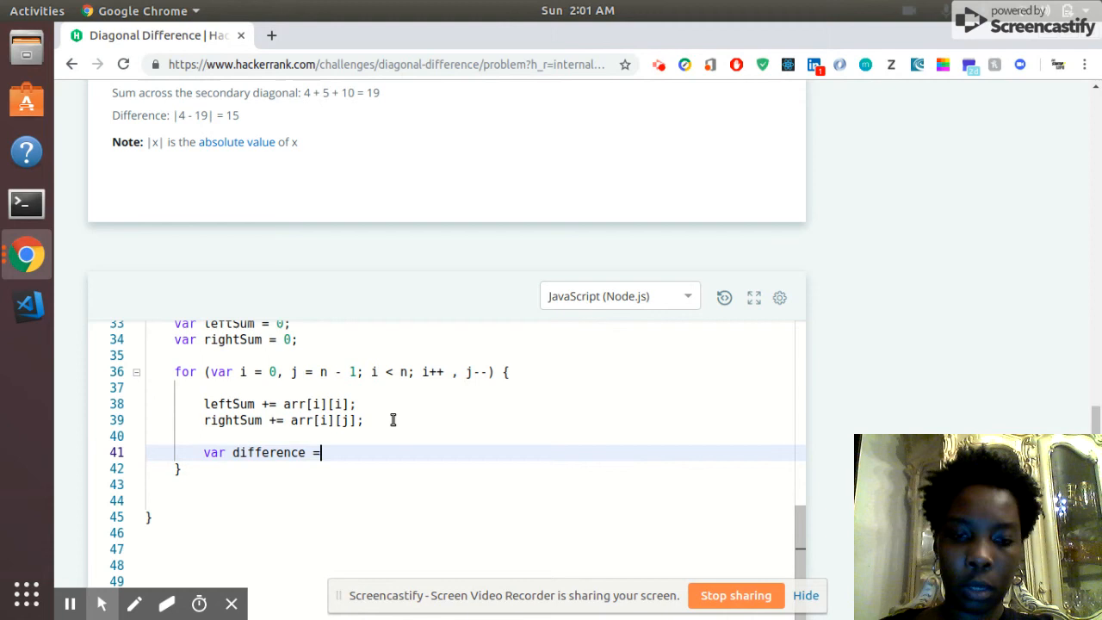
{"action": "type", "text": "le"}
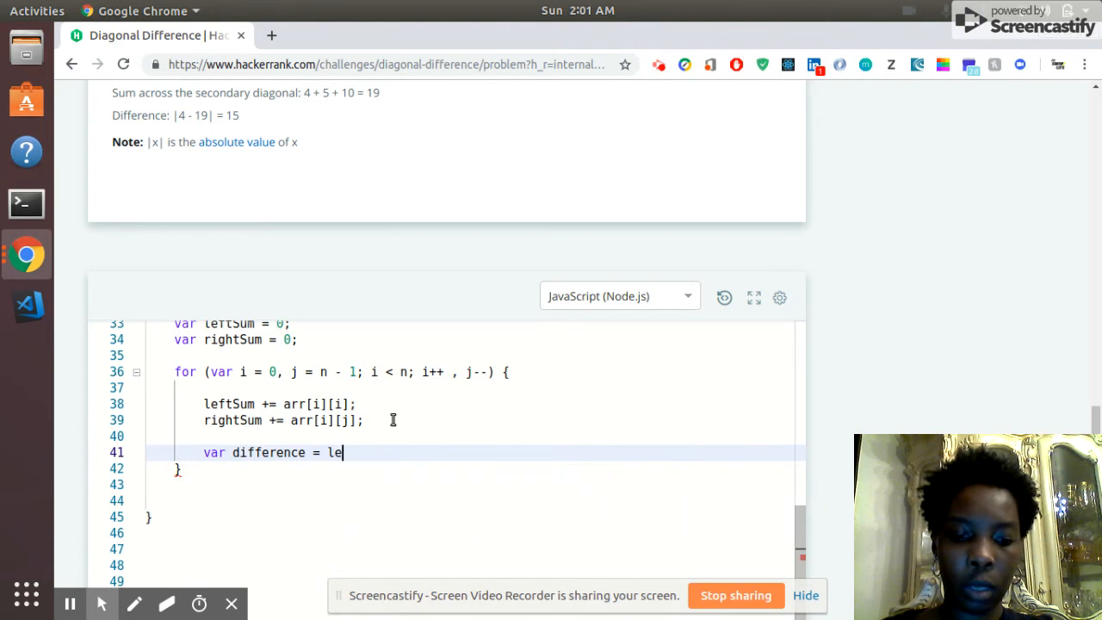
{"action": "type", "text": "ftSum"}
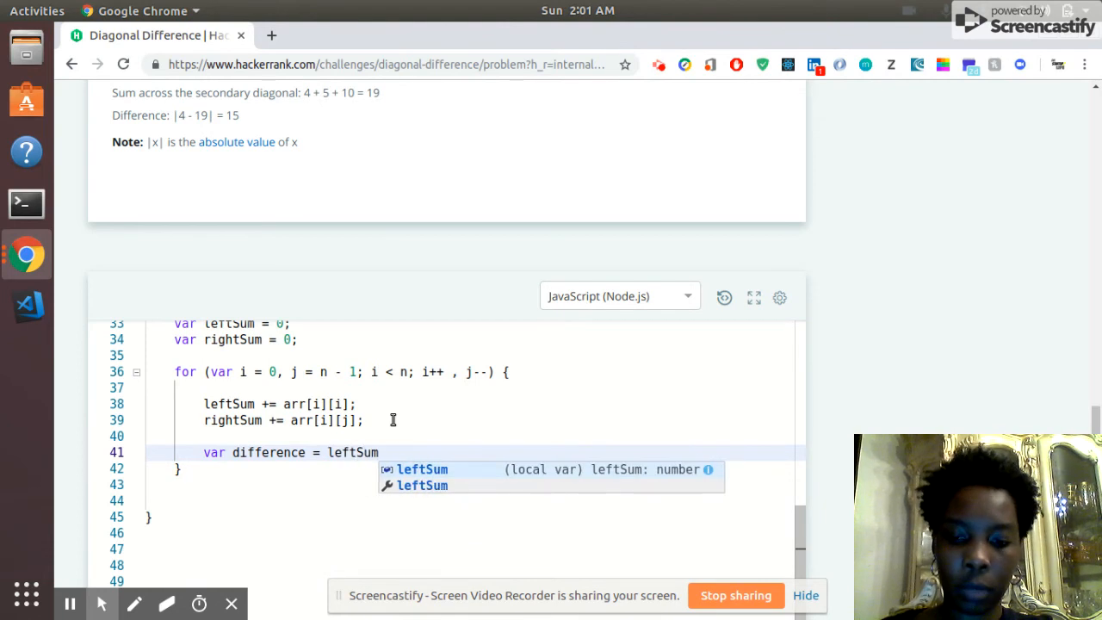
{"action": "type", "text": "-"}
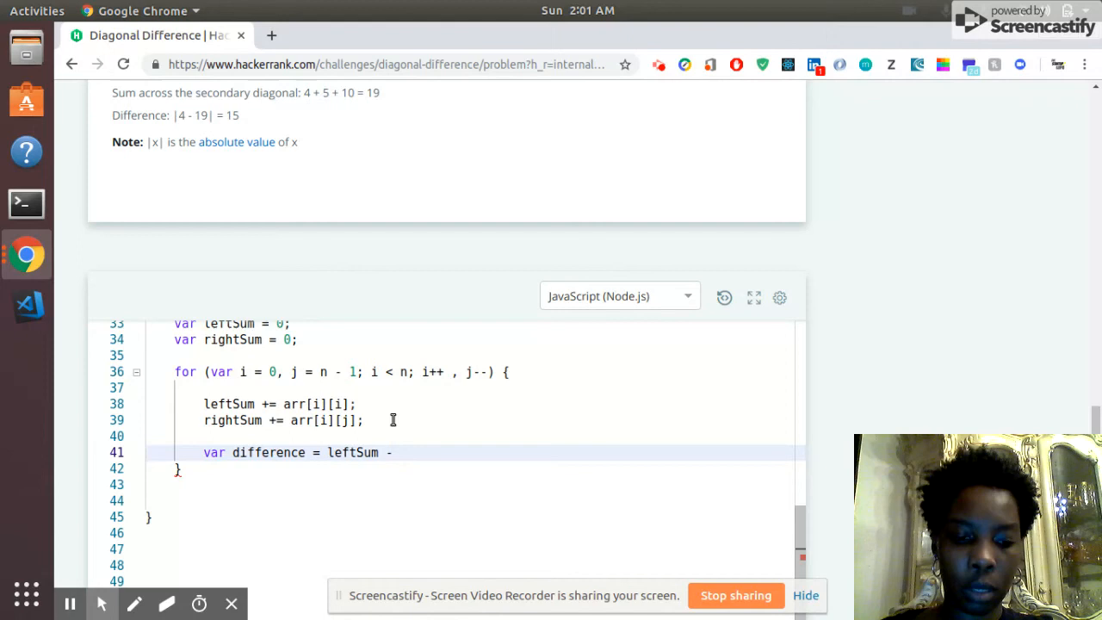
{"action": "type", "text": "right"}
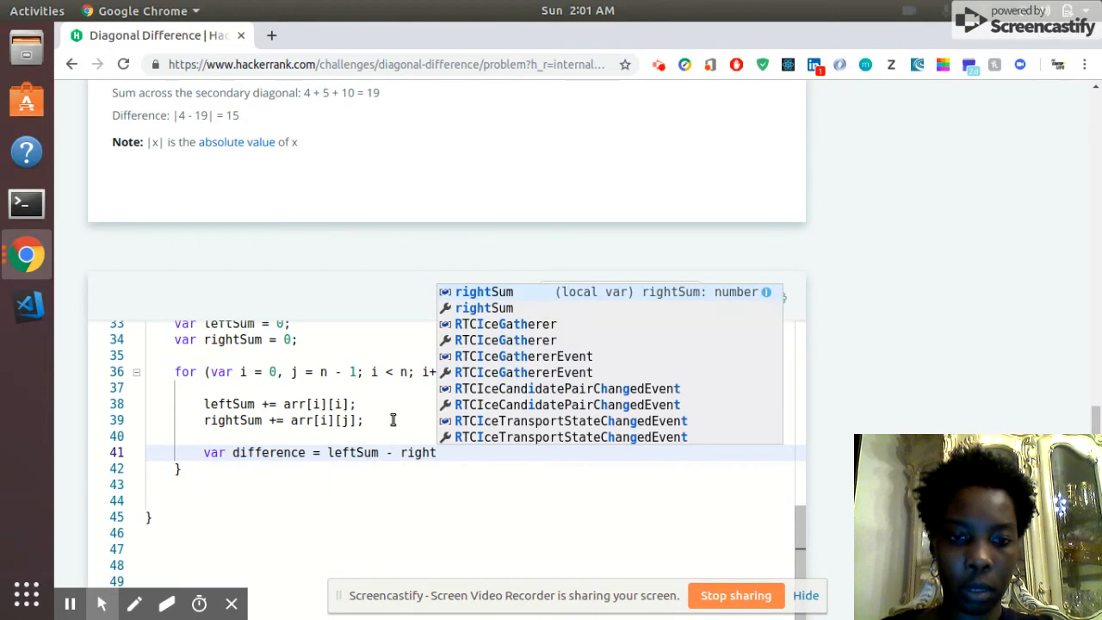
{"action": "type", "text": "Sum"}
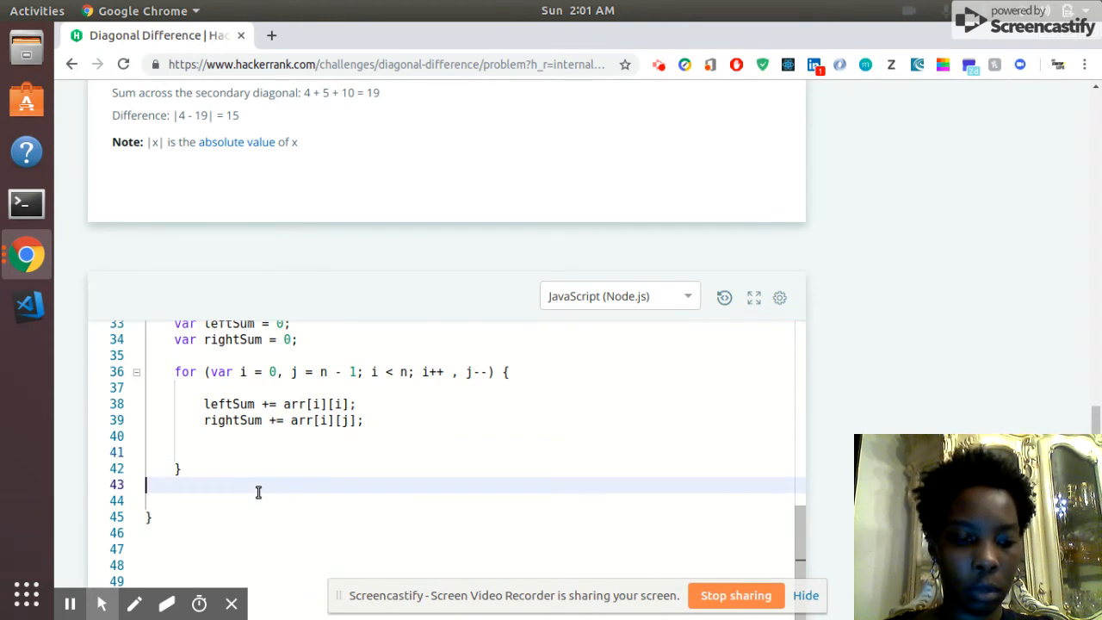
- After the loop, add var difference = leftSum - rightSum and return Math.abs(difference);
{"action": "type", "text": "var difference = leftSum - rightSum"}
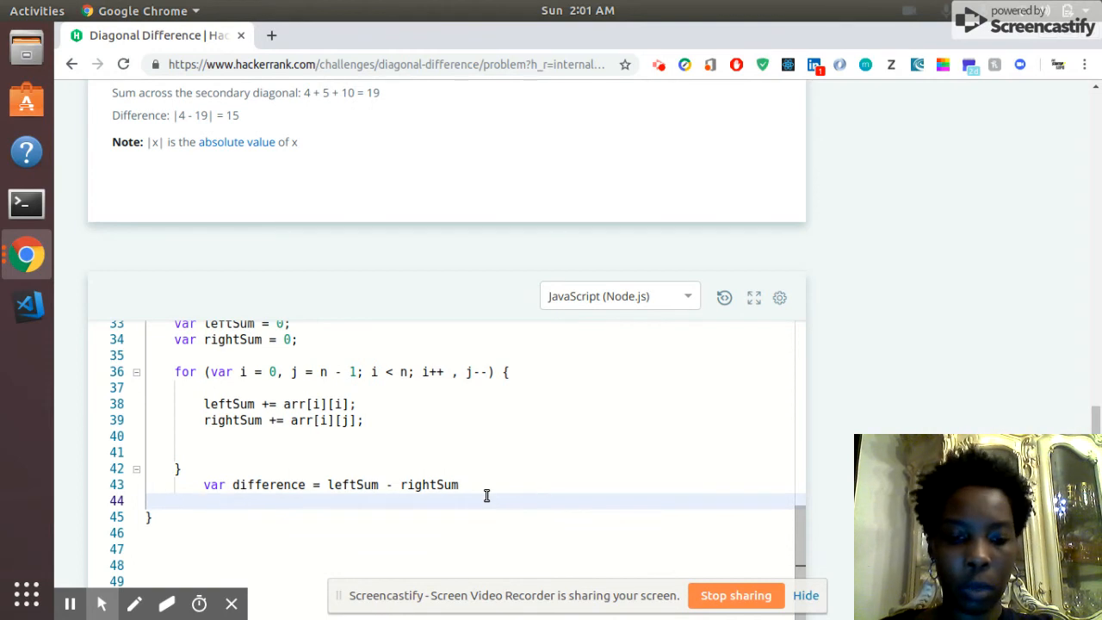
{"action": "type", "text": "return"}
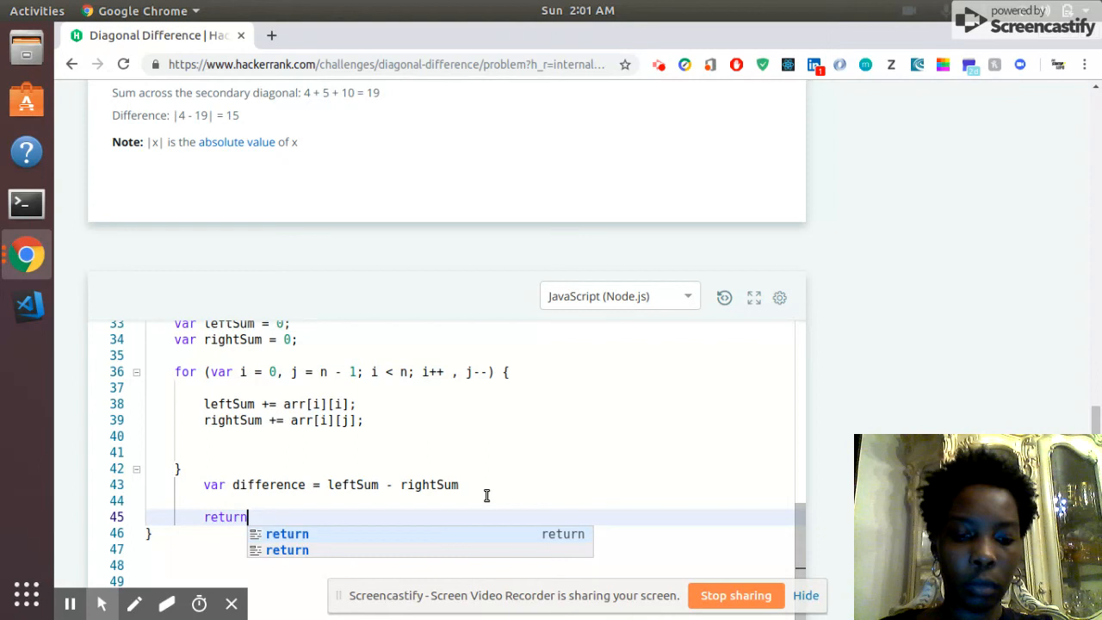
{"action": "type", "text": "Ma"}
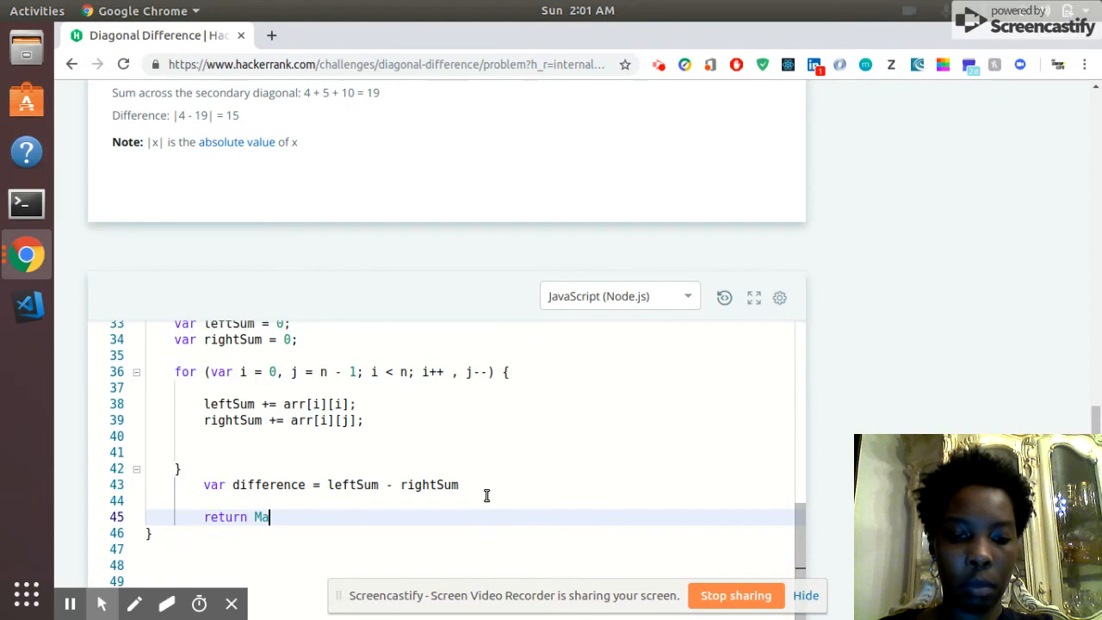
{"action": "type", "text": "th.abs(difference"}
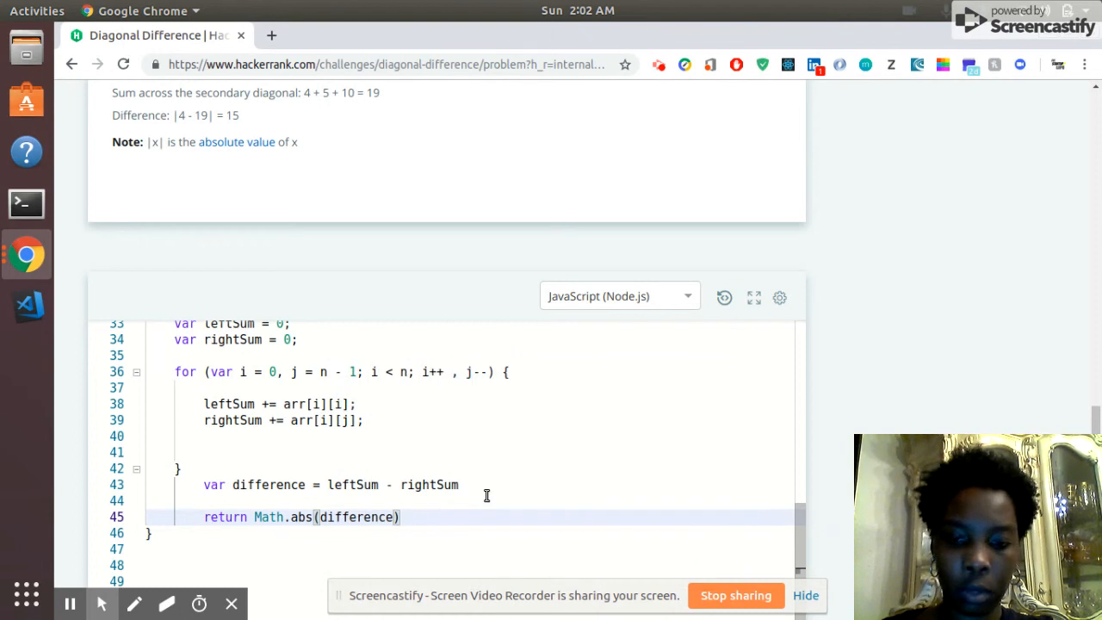
{"action": "type", "text": ";"}
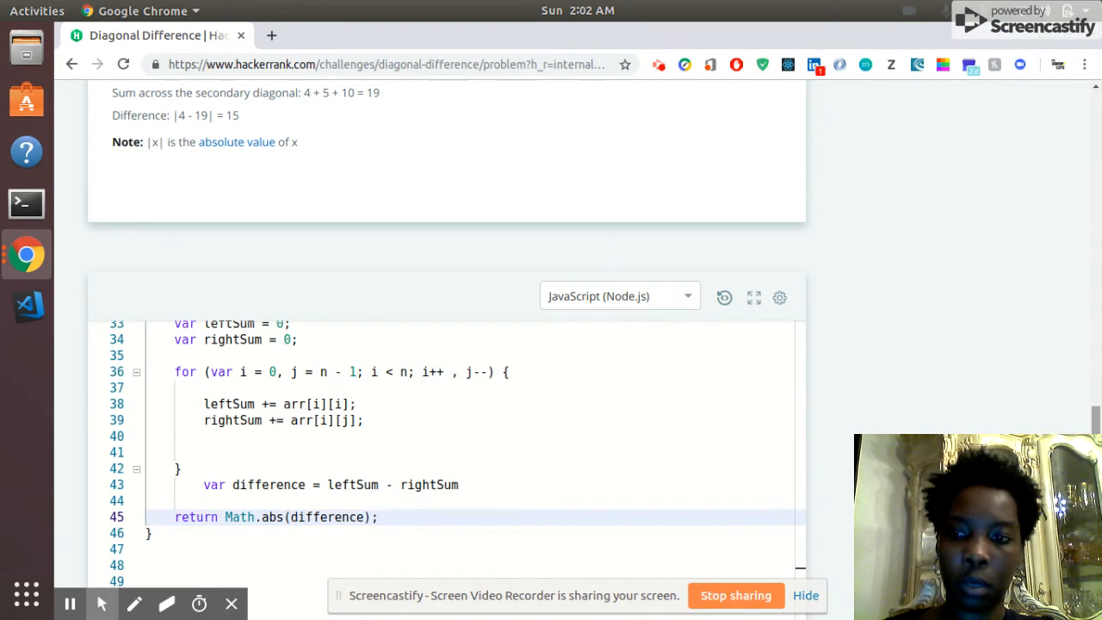
{"action": "scroll", "scroll_direction": "down", "scroll_amount": 3}
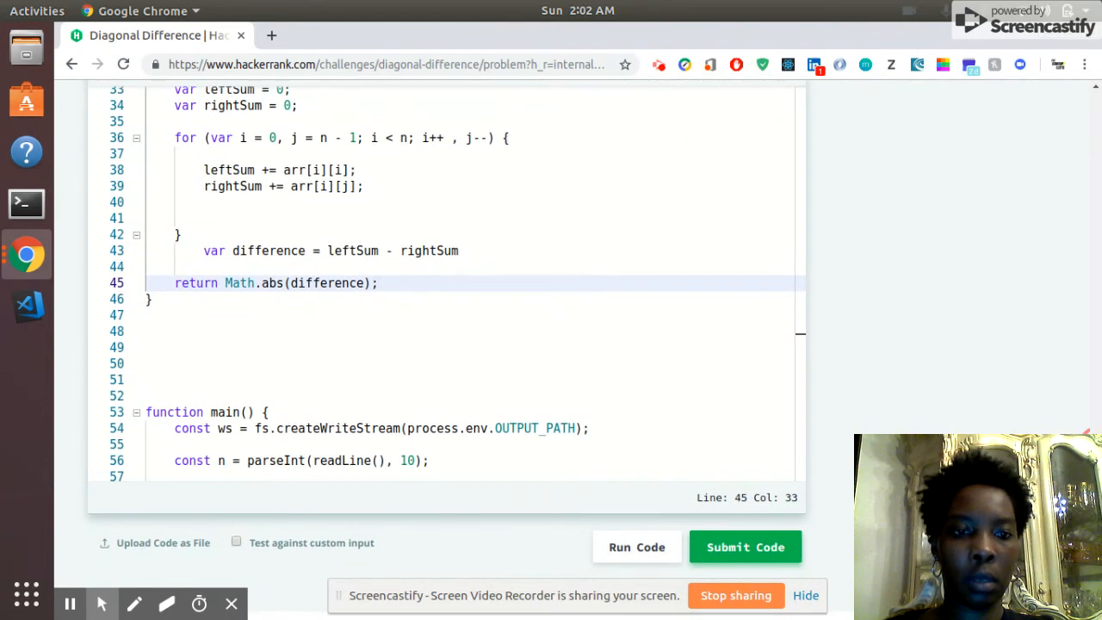
- Run the code and confirm Sample Test case 0 outputs 15
{"action": "left_click", "coordinate": [636, 547]}
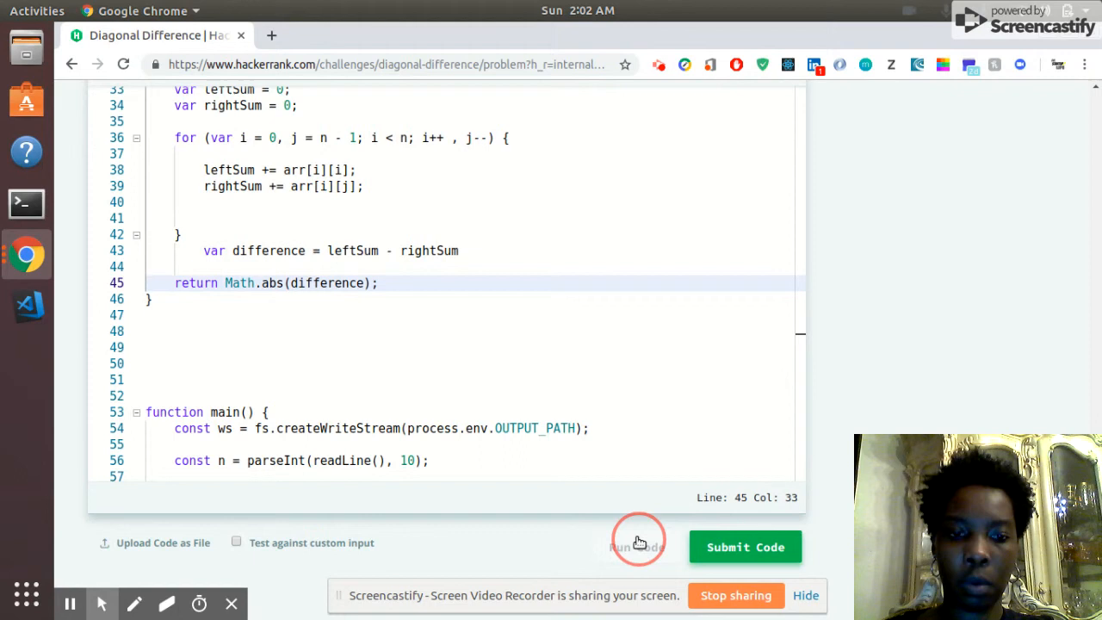
{"action": "left_click", "coordinate": [637, 547]}
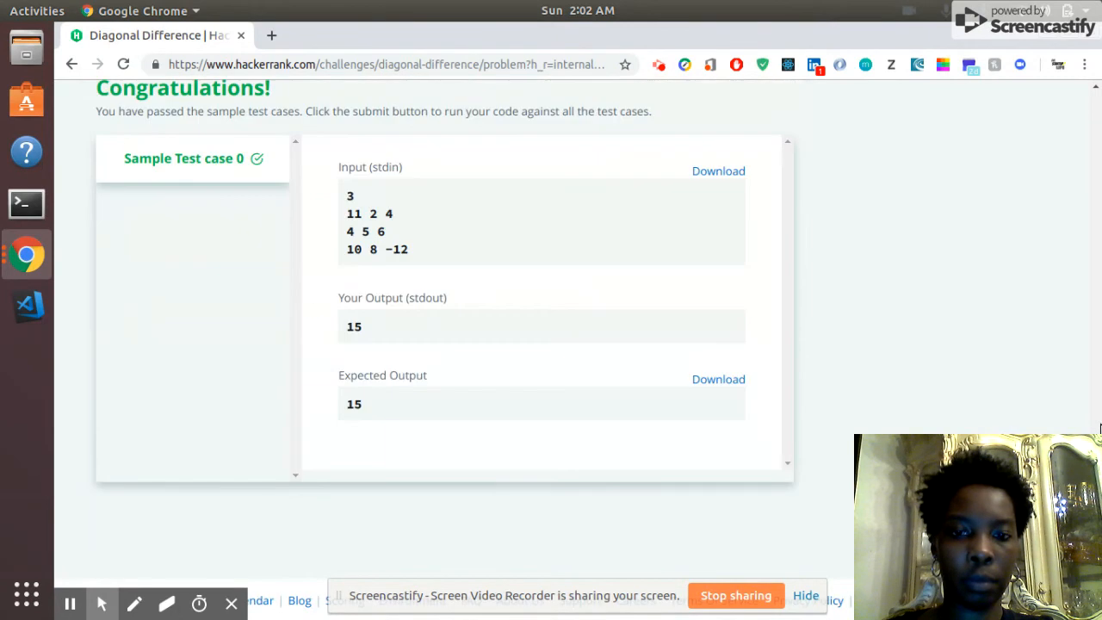
{"action": "scroll", "scroll_direction": "up", "scroll_amount": 3}
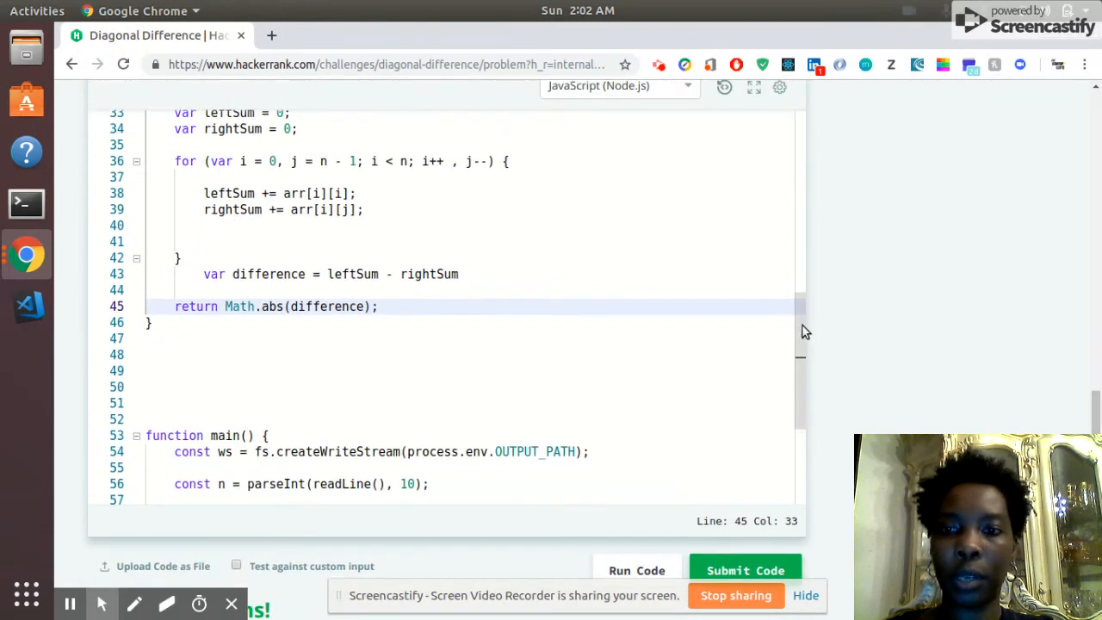
{"action": "scroll", "scroll_direction": "up", "scroll_amount": 3}
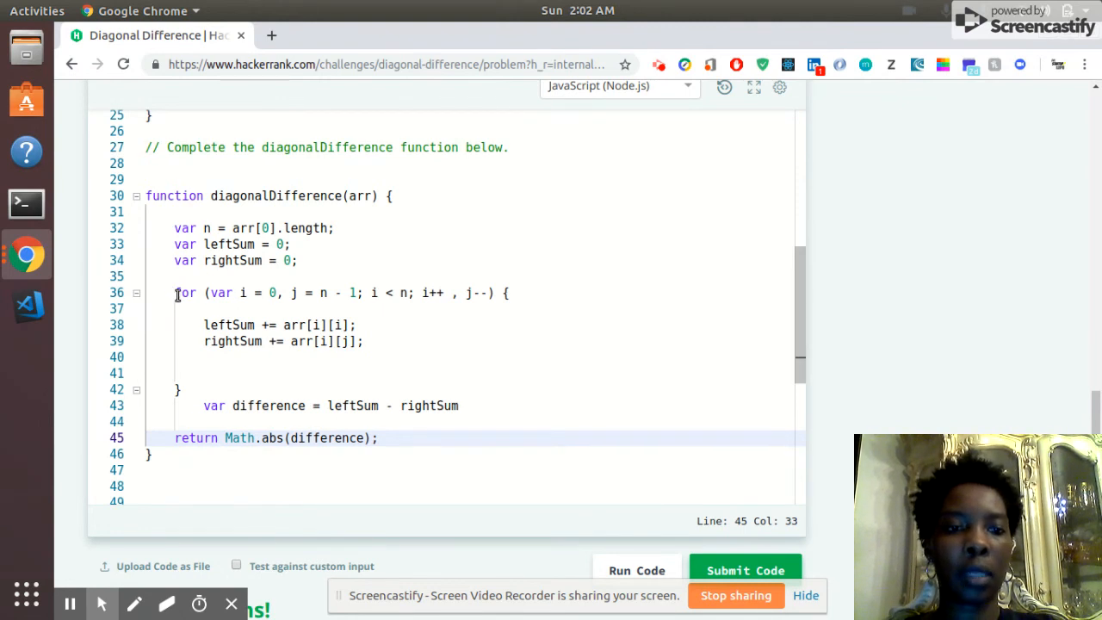
{"action": "left_click_drag", "start_coordinate": [174, 293], "coordinate": [486, 293]}
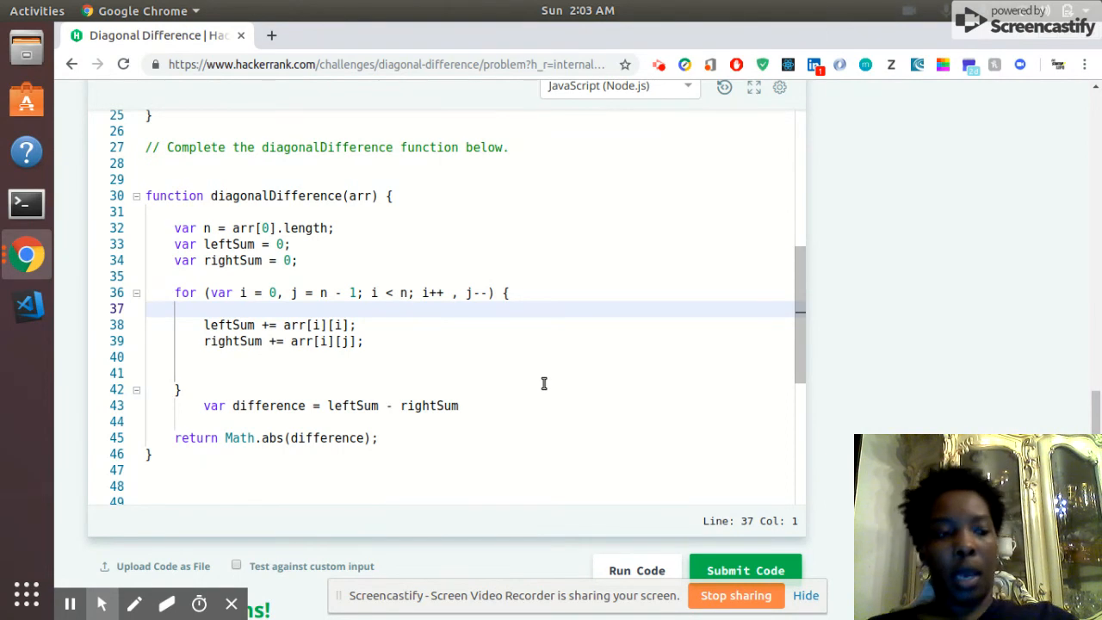
{"action": "left_click", "coordinate": [146, 308]}
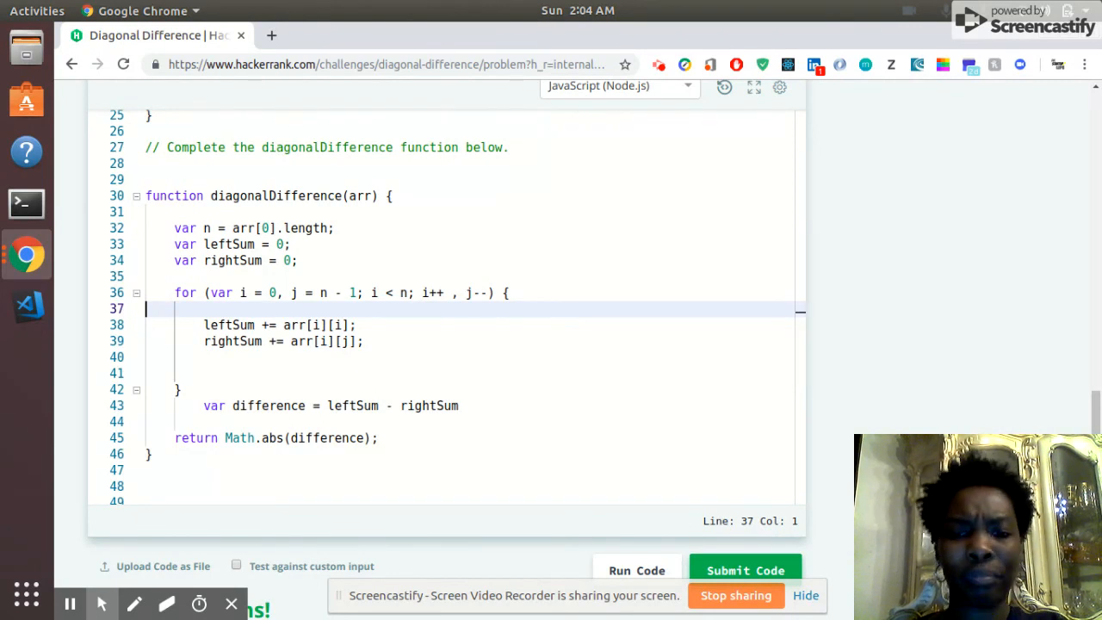
- Submit the code and confirm test cases 0 through 10 pass
{"action": "left_click", "coordinate": [745, 569]}
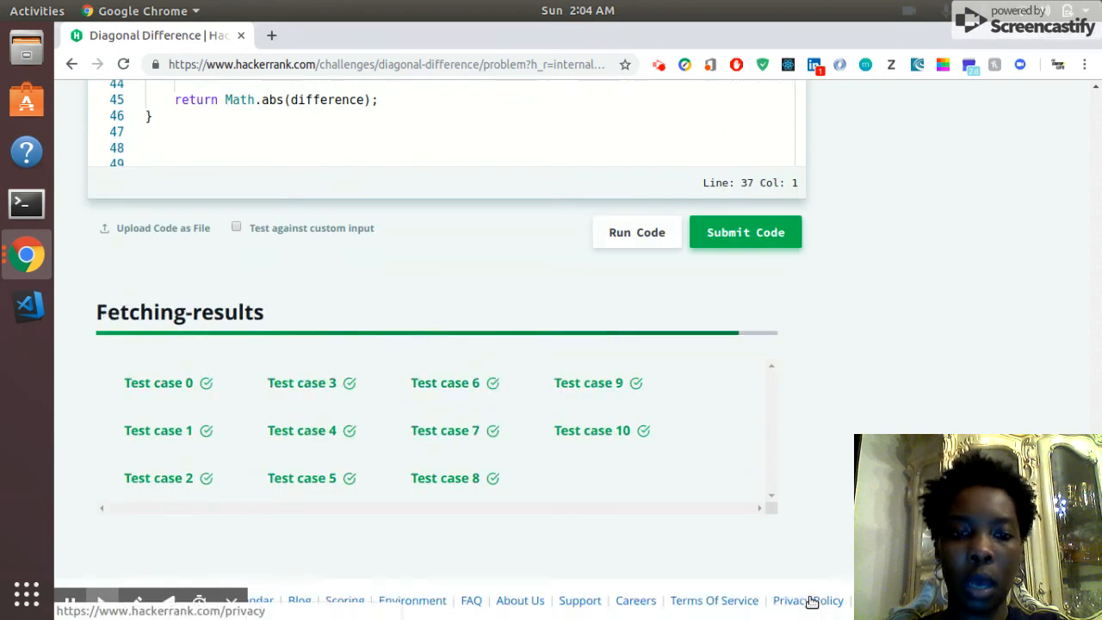
{"action": "left_click", "coordinate": [744, 231]}
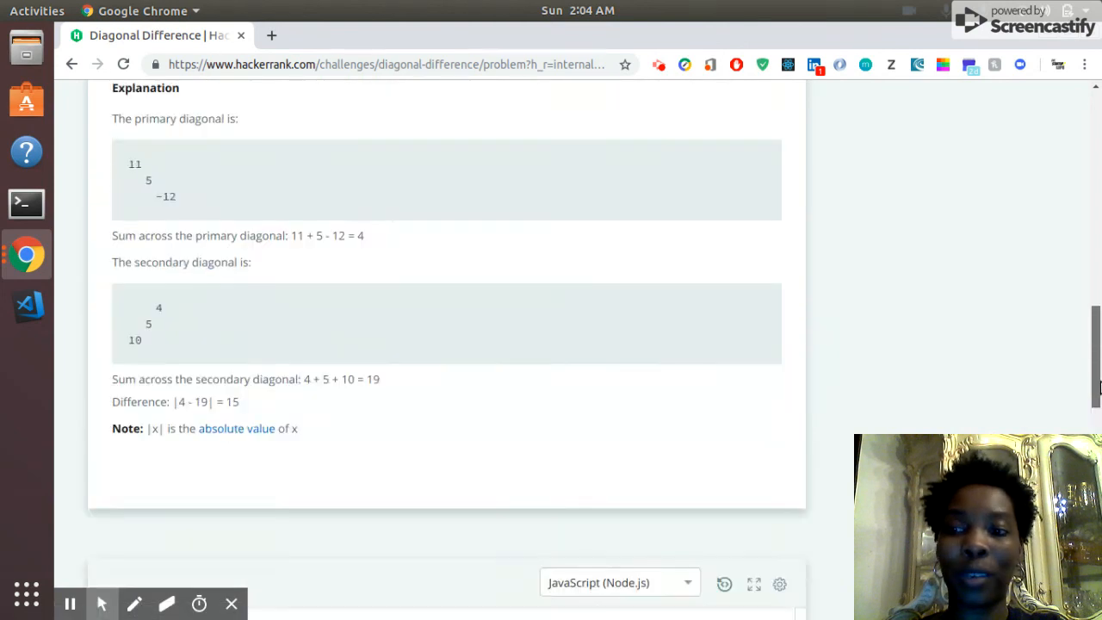
{"action": "scroll", "scroll_direction": "up", "scroll_amount": 3}
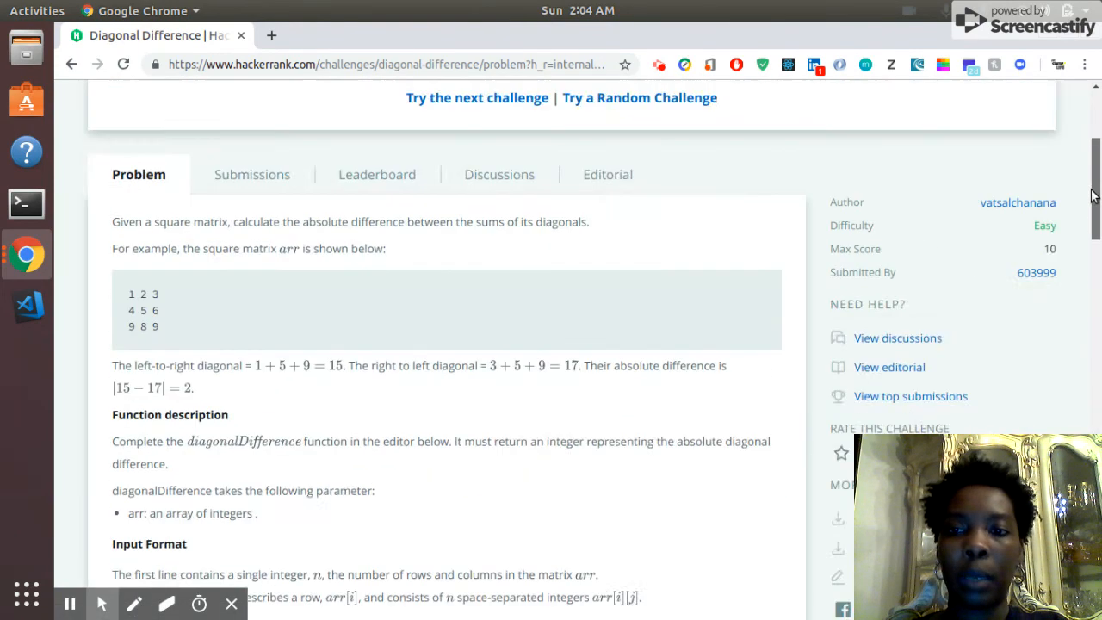
{"action": "scroll", "scroll_direction": "down", "scroll_amount": 3}
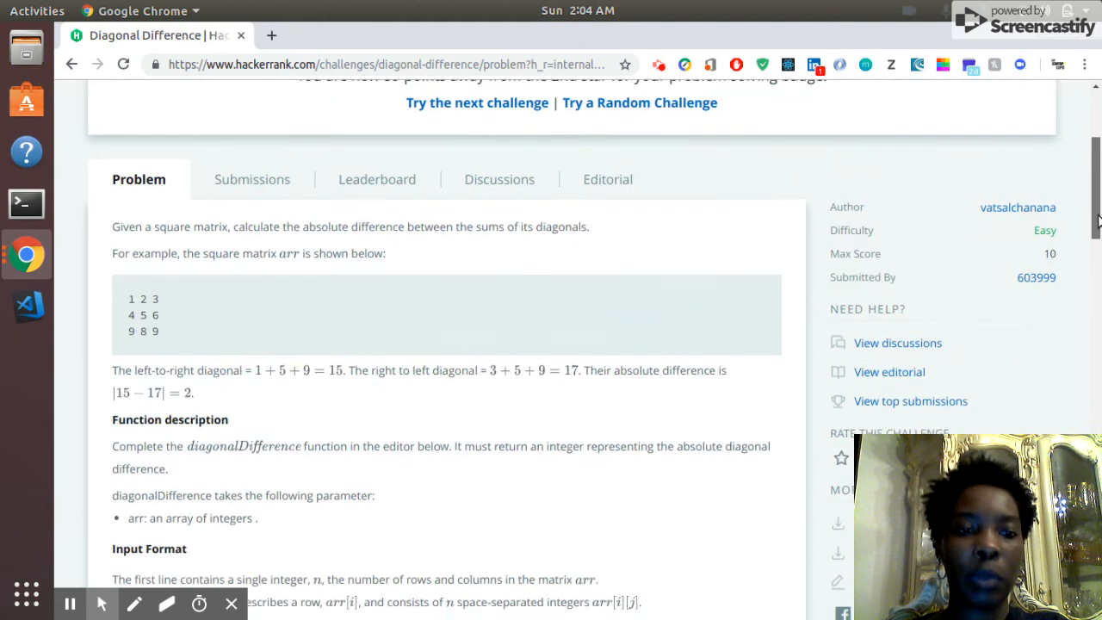
{"action": "scroll", "scroll_direction": "down", "scroll_amount": 3}
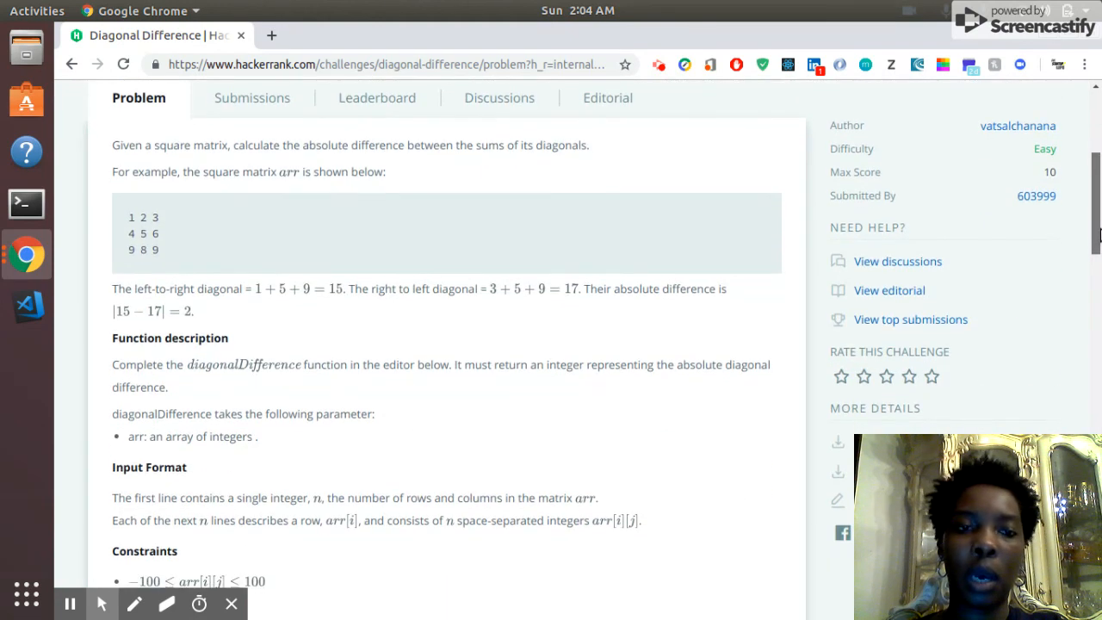